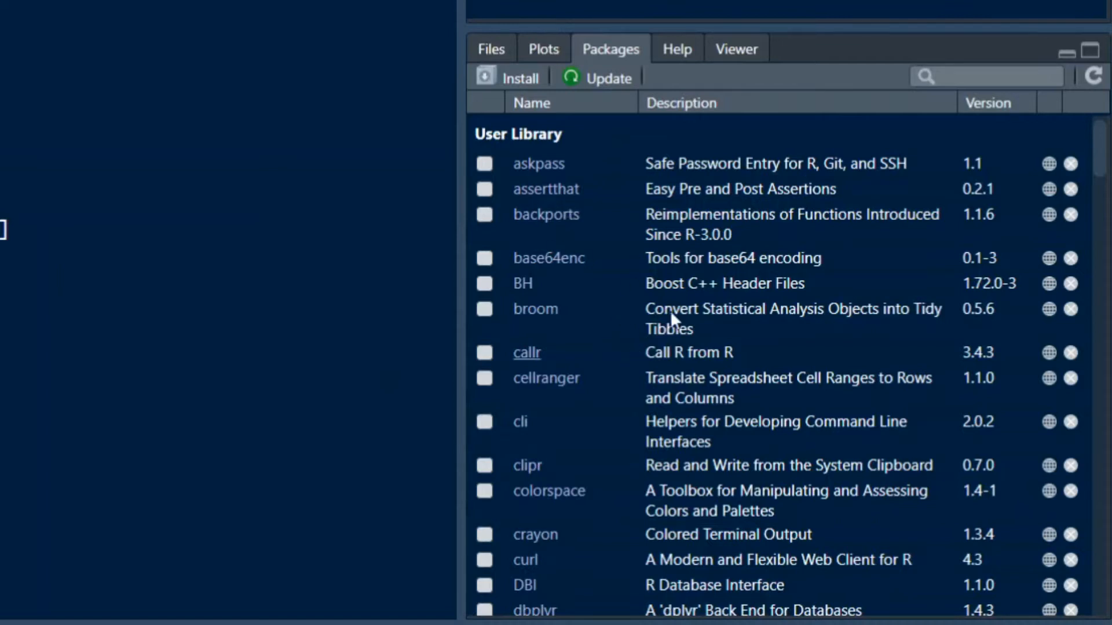
mouse_move(698, 363)
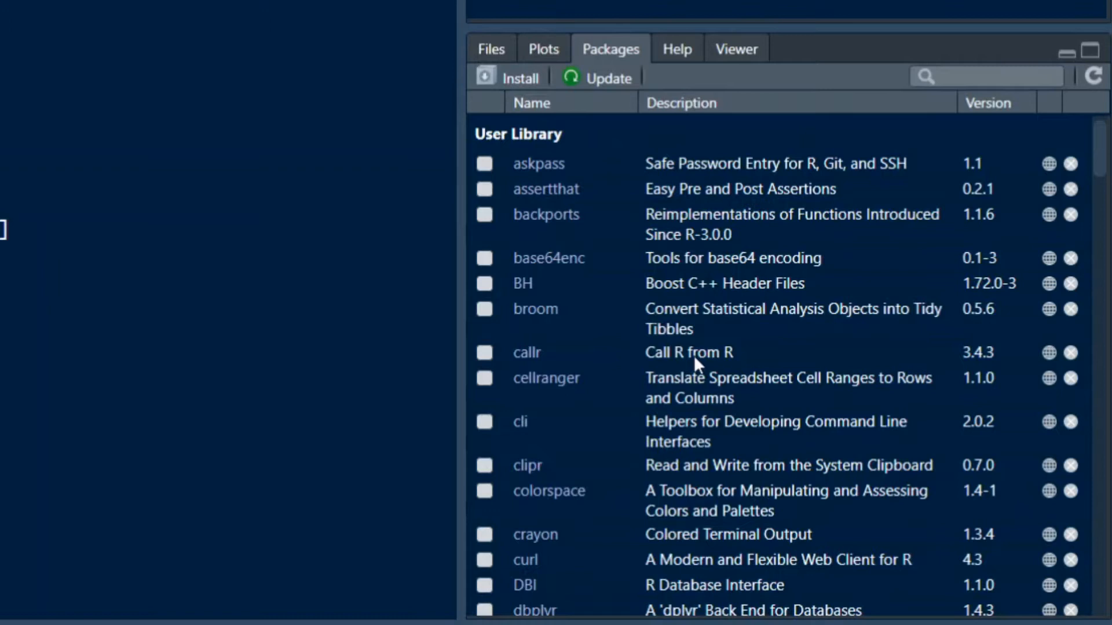
mouse_move(698, 363)
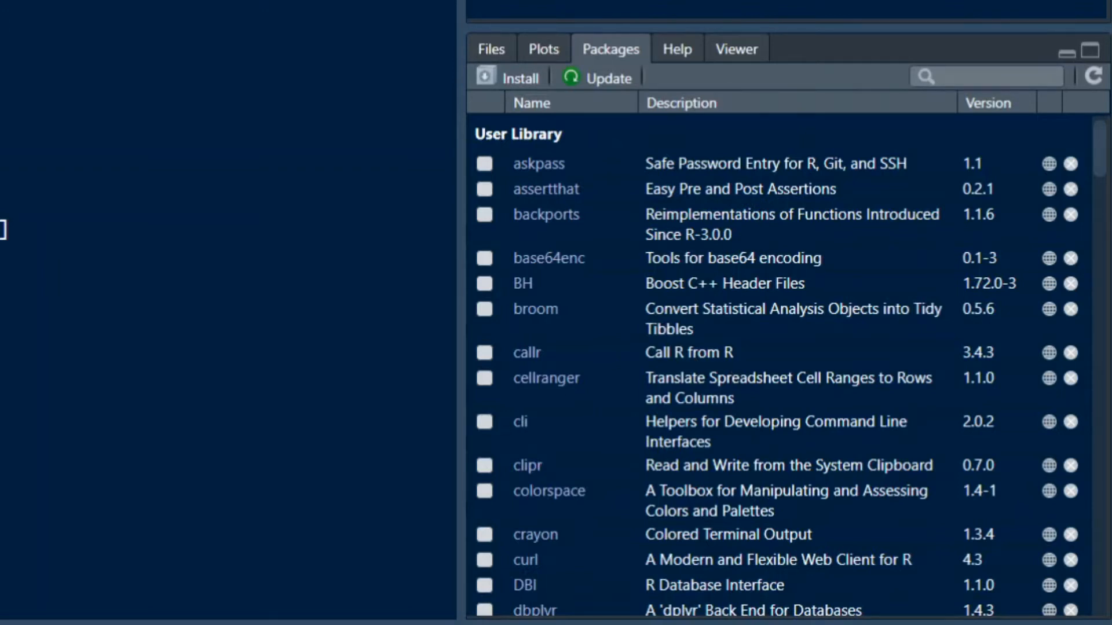
mouse_move(830, 240)
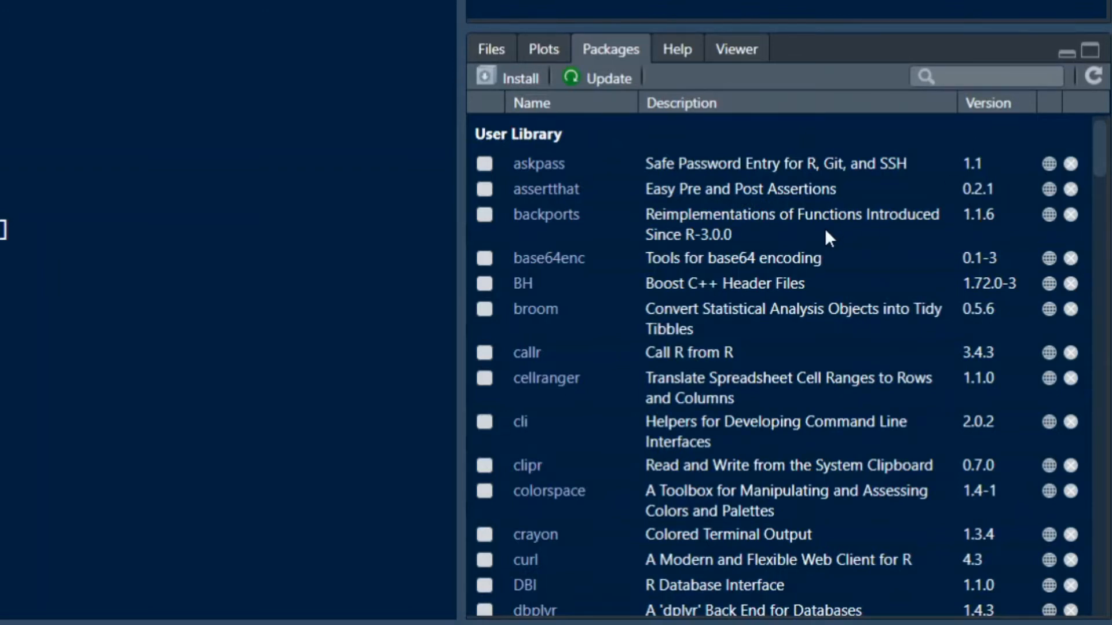
mouse_move(607, 163)
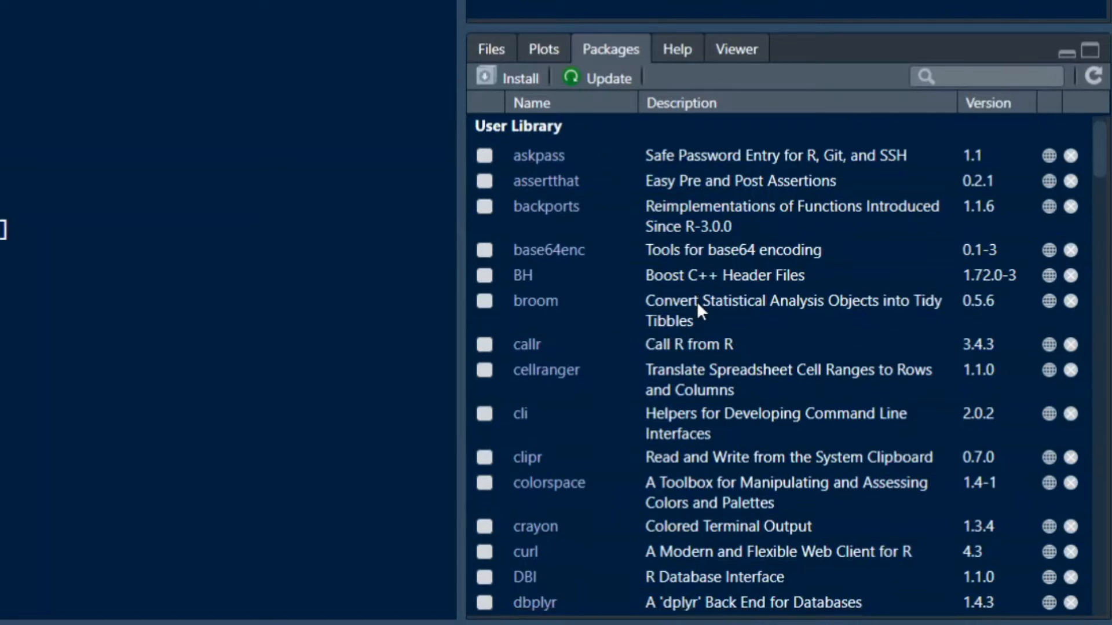
Scroll the package list down to the System Library, showing base, datasets, graphics and grDevices.
scroll("down", 3)
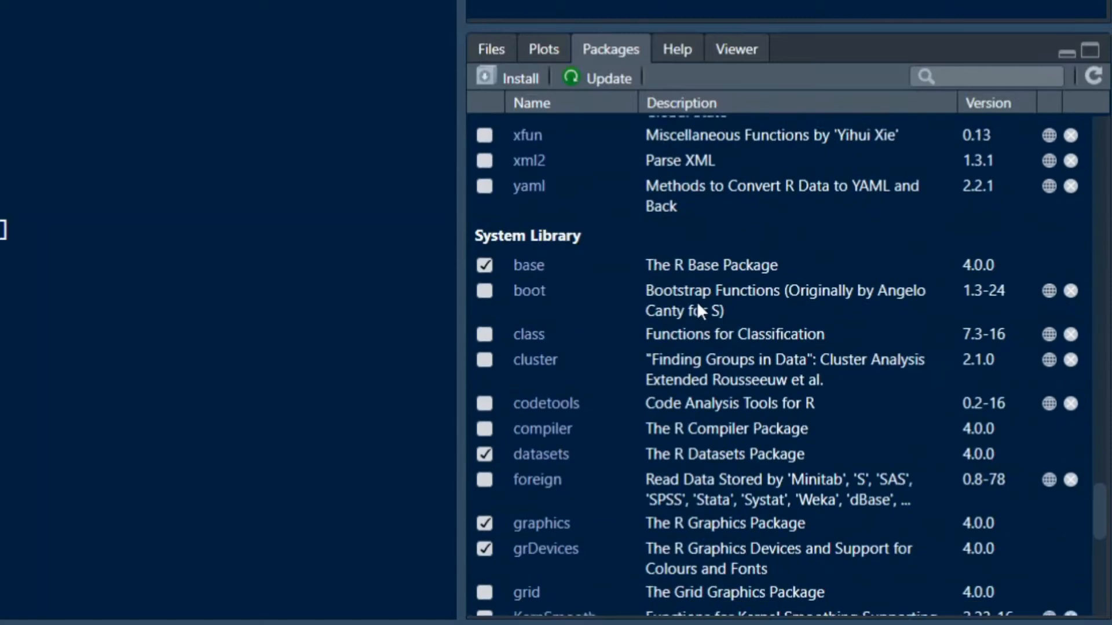
scroll("down", 3)
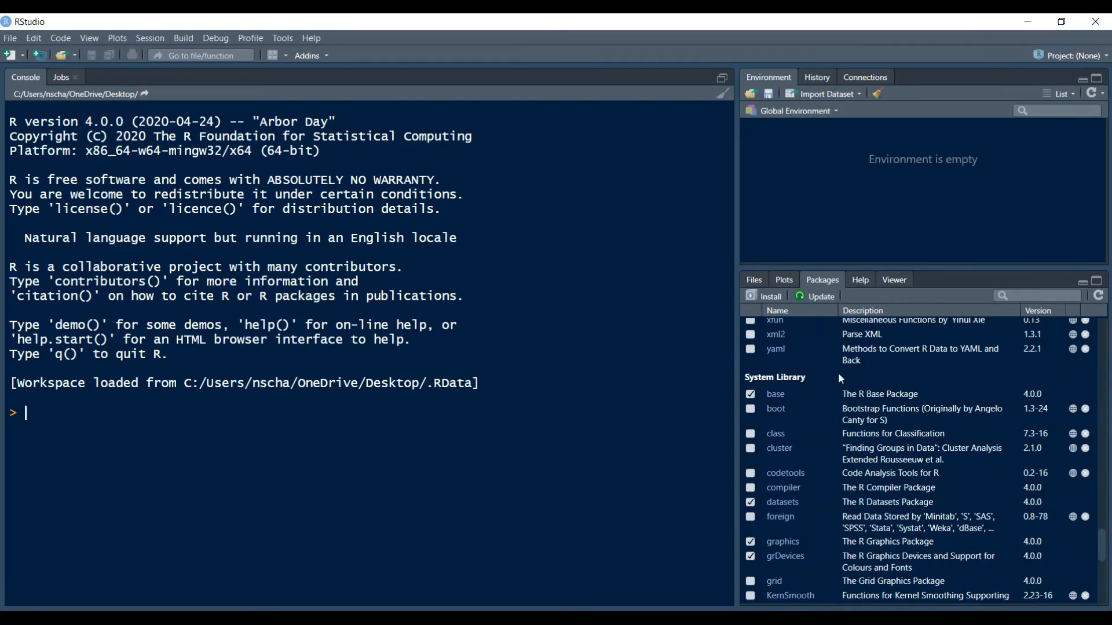
mouse_move(839, 376)
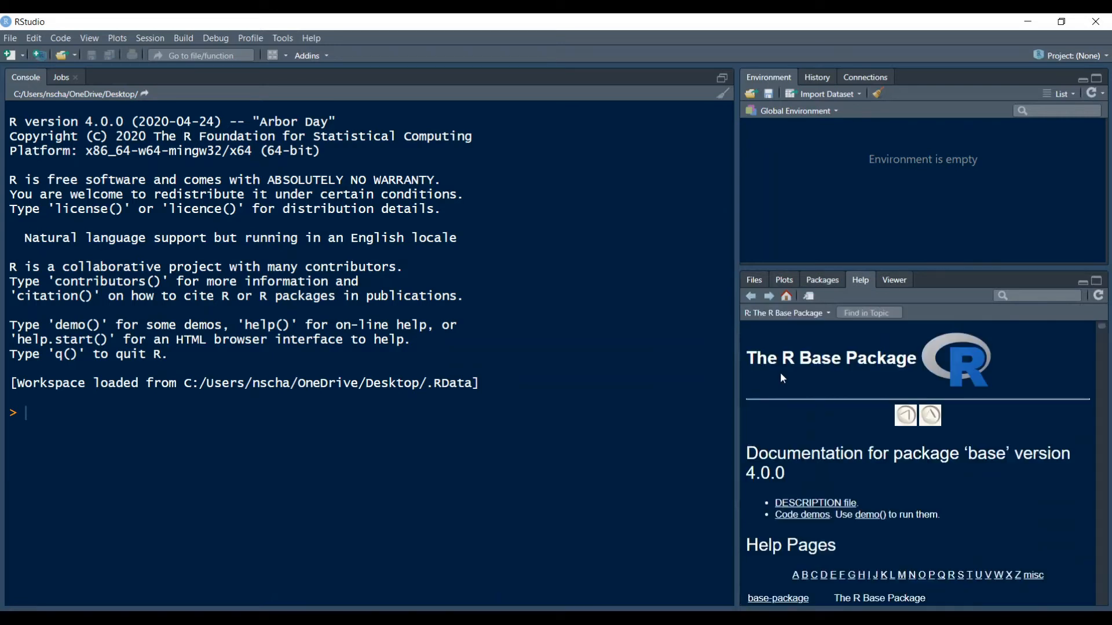
mouse_move(398, 391)
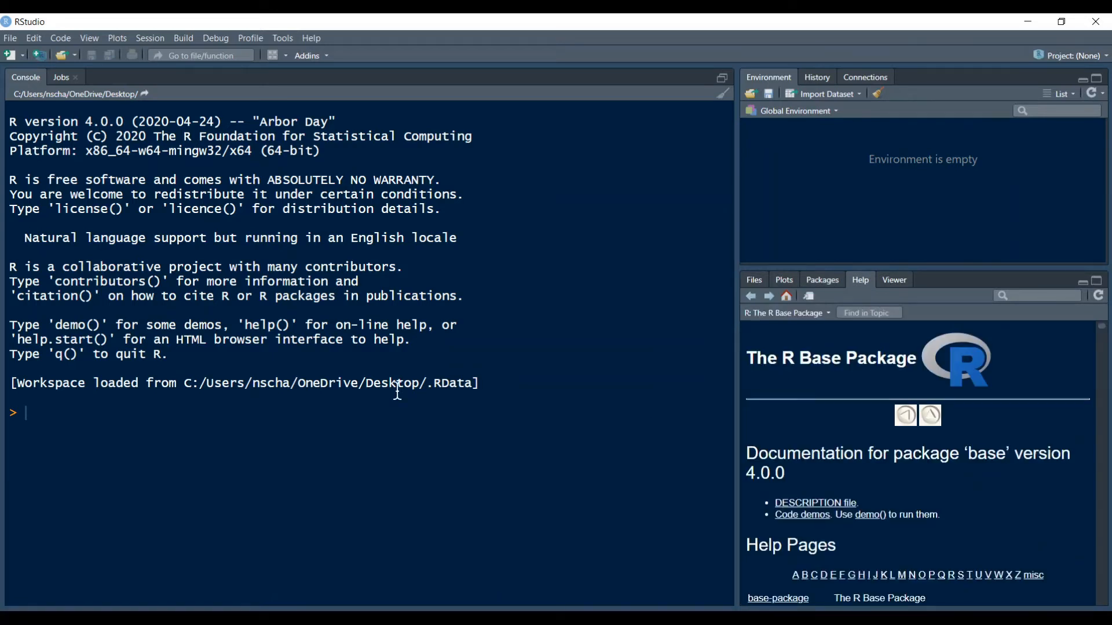
Run help(package = "base") and scroll the Help pane to the A-section function index.
type("help(package = \"base")
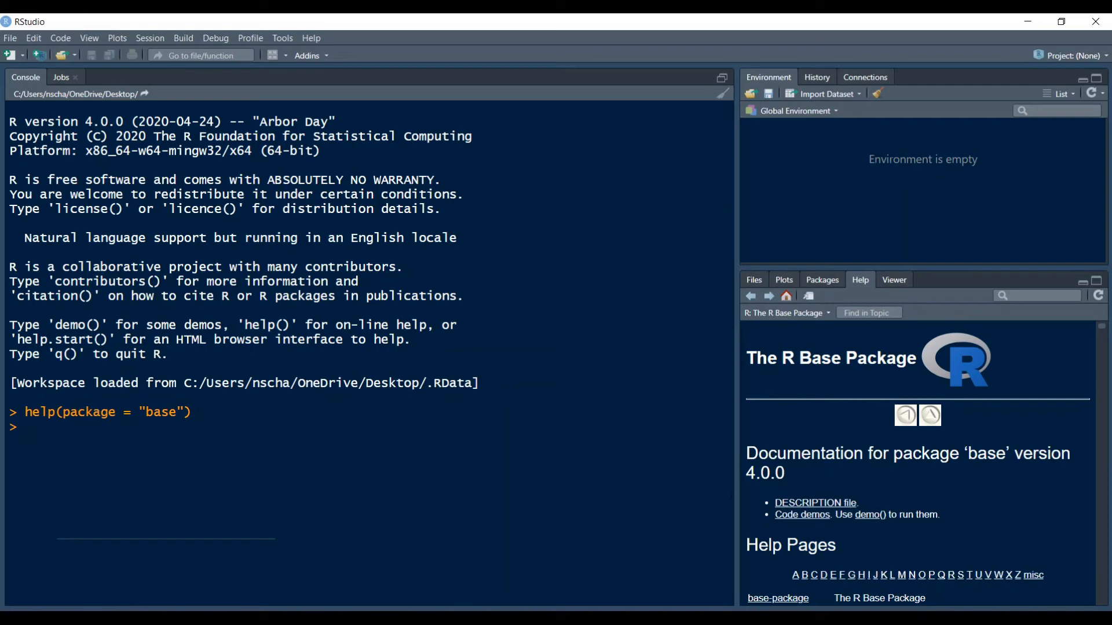
mouse_move(1026, 424)
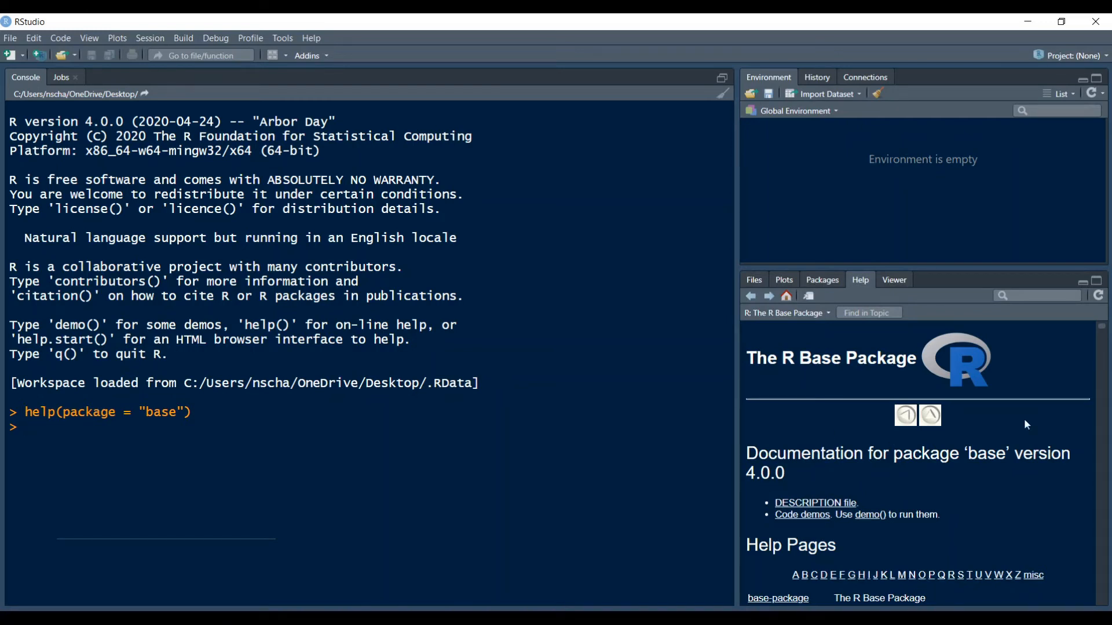
scroll("down", 3)
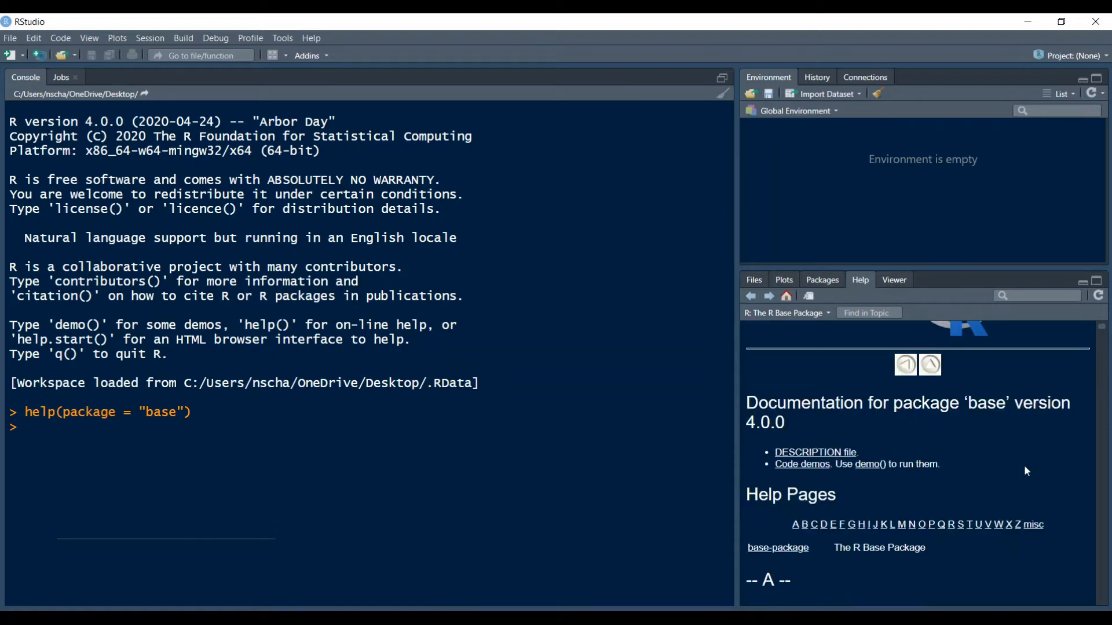
scroll("down", 3)
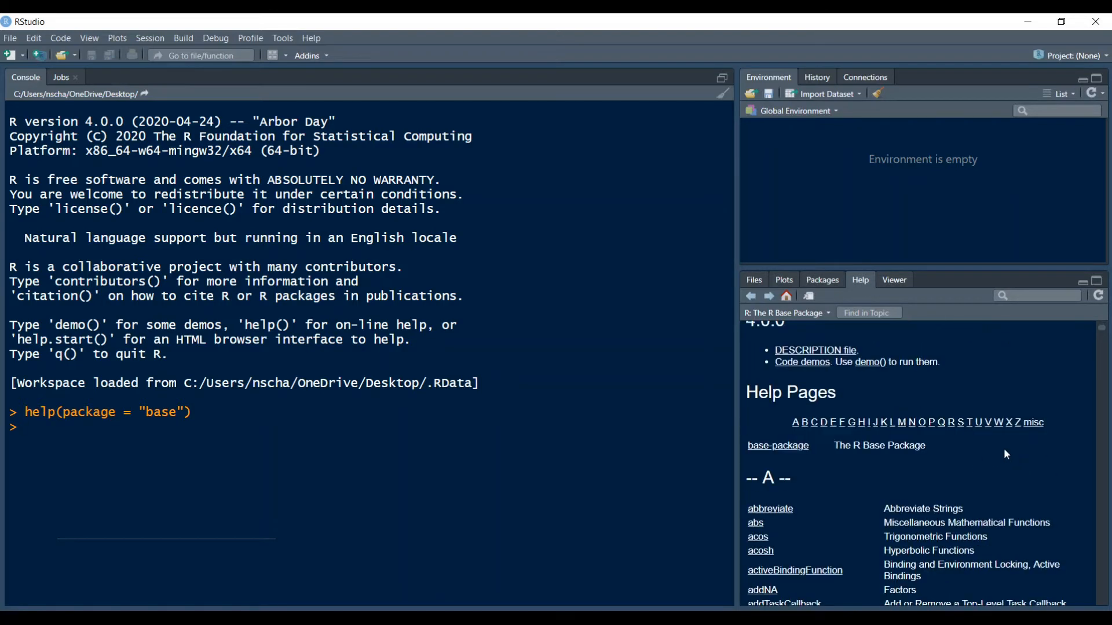
scroll("down", 3)
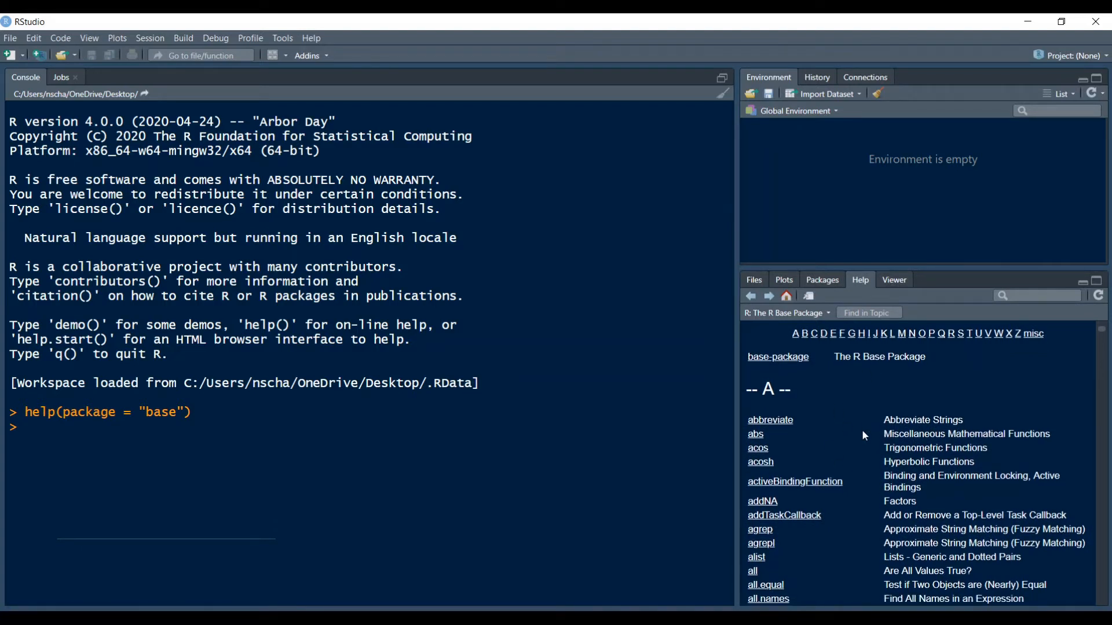
scroll("down", 3)
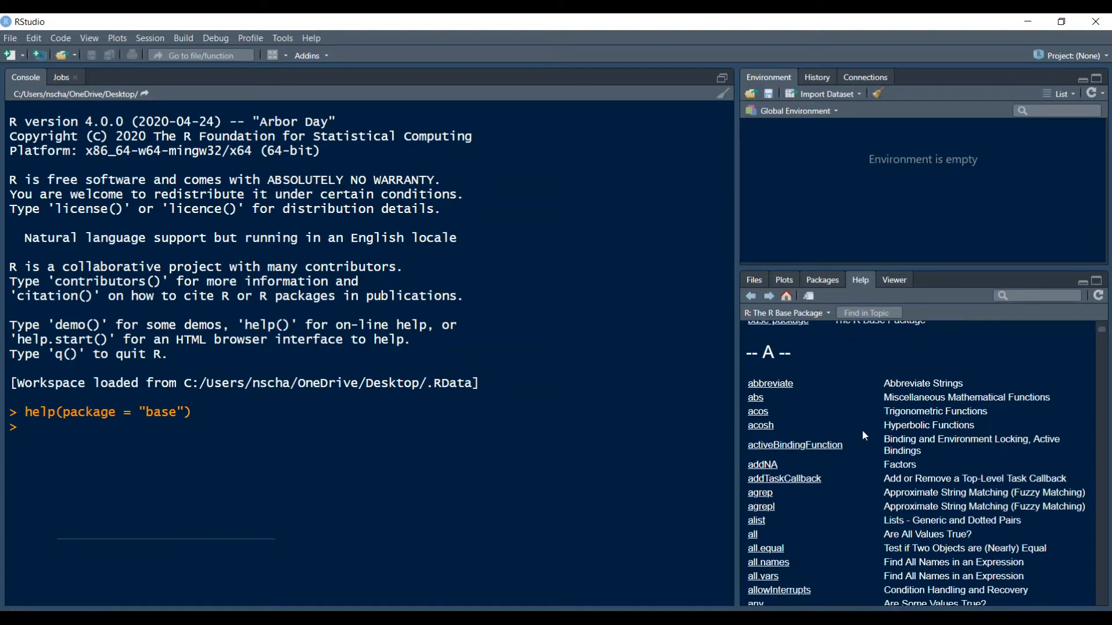
Open the all.equal help page from the index and run ?all.equal in the console.
left_click(765, 549)
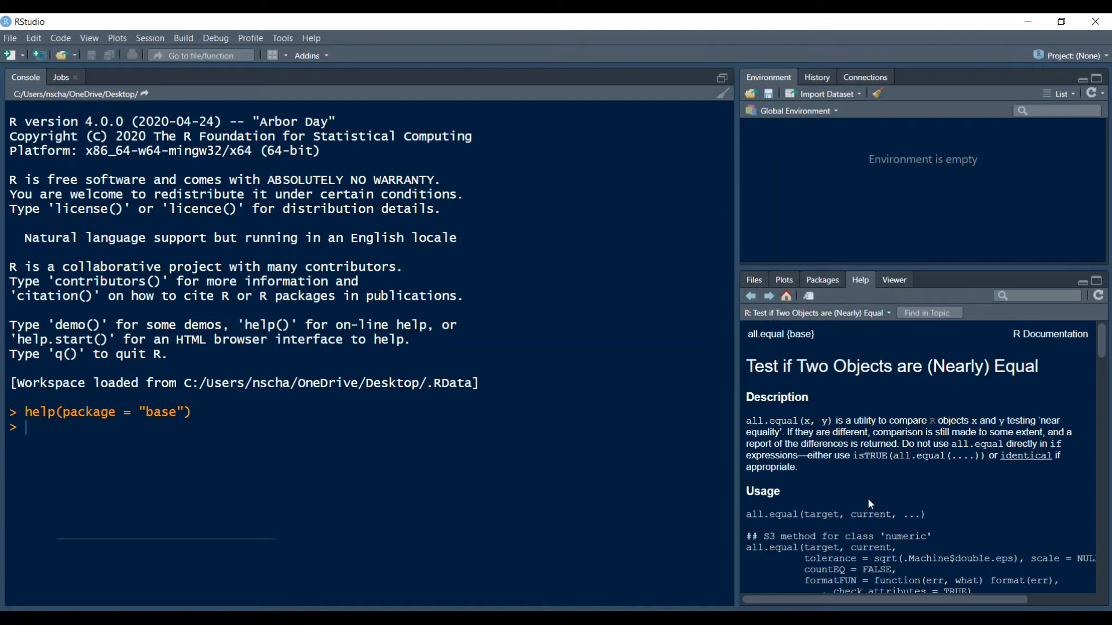
mouse_move(158, 437)
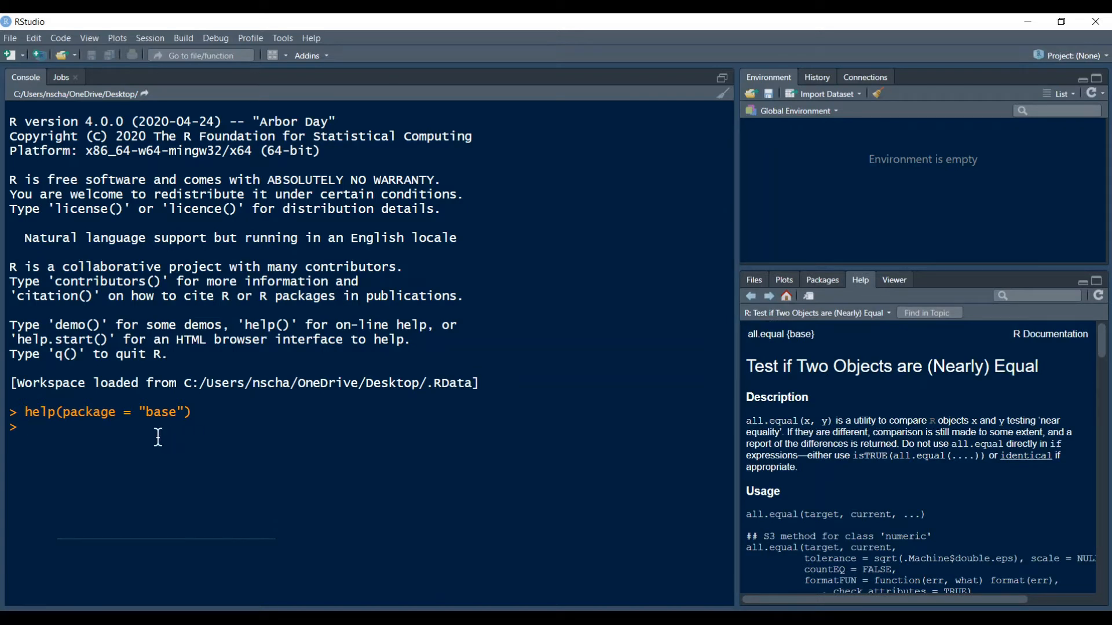
type("?")
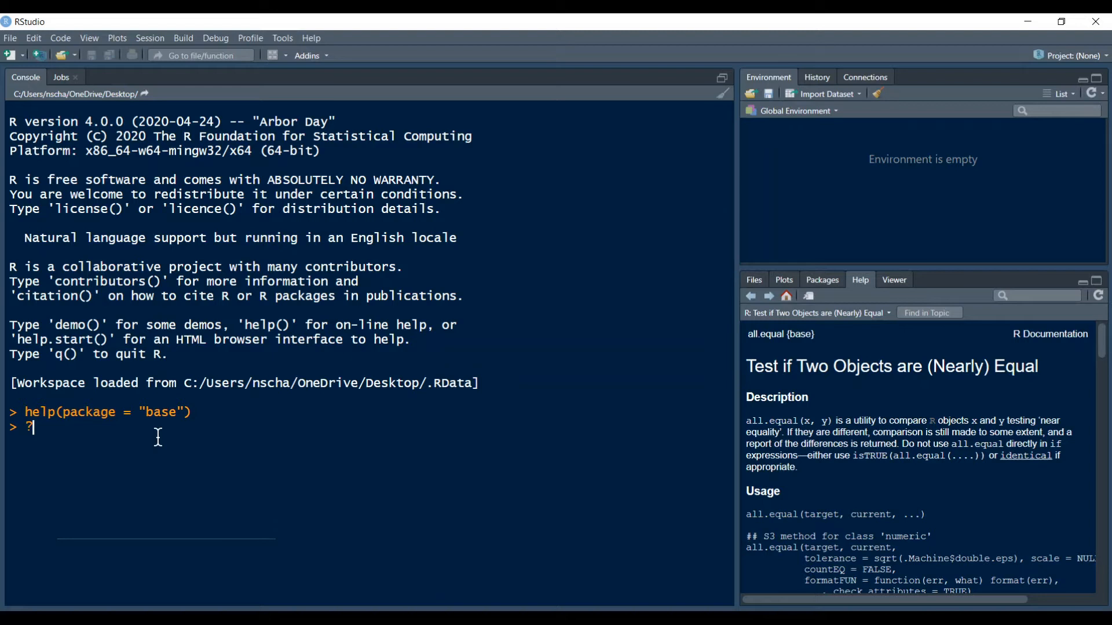
type("a")
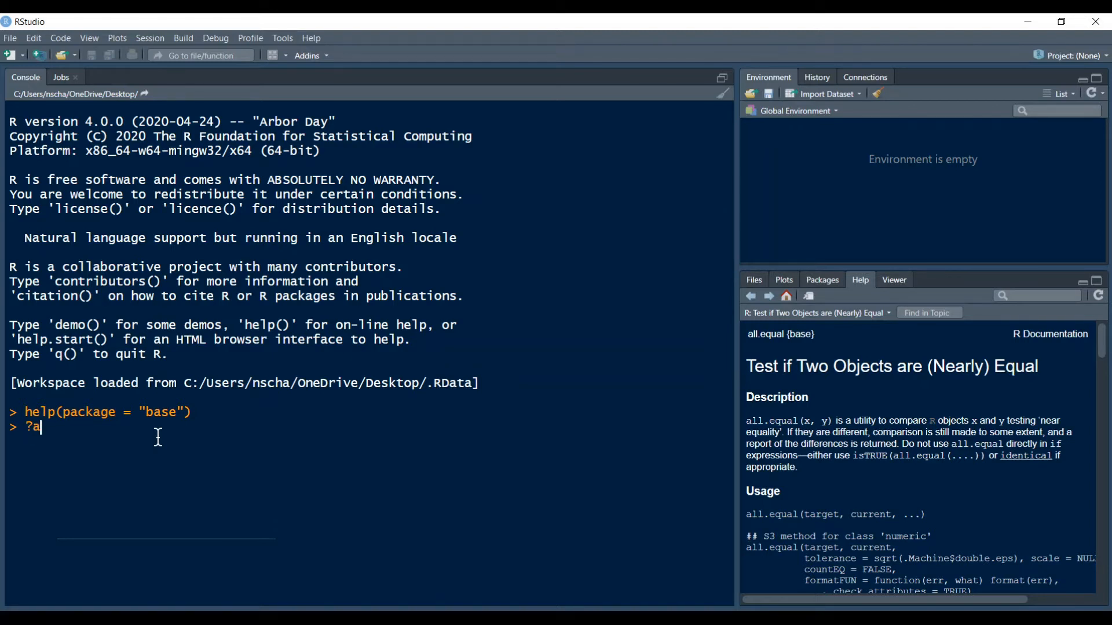
key("Return")
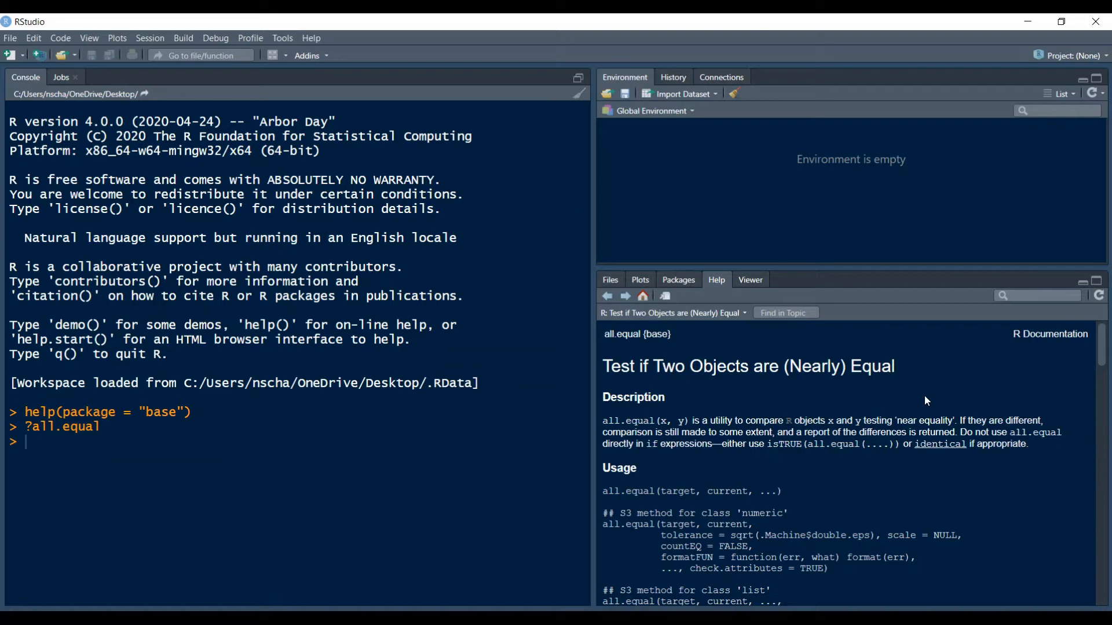
mouse_move(683, 344)
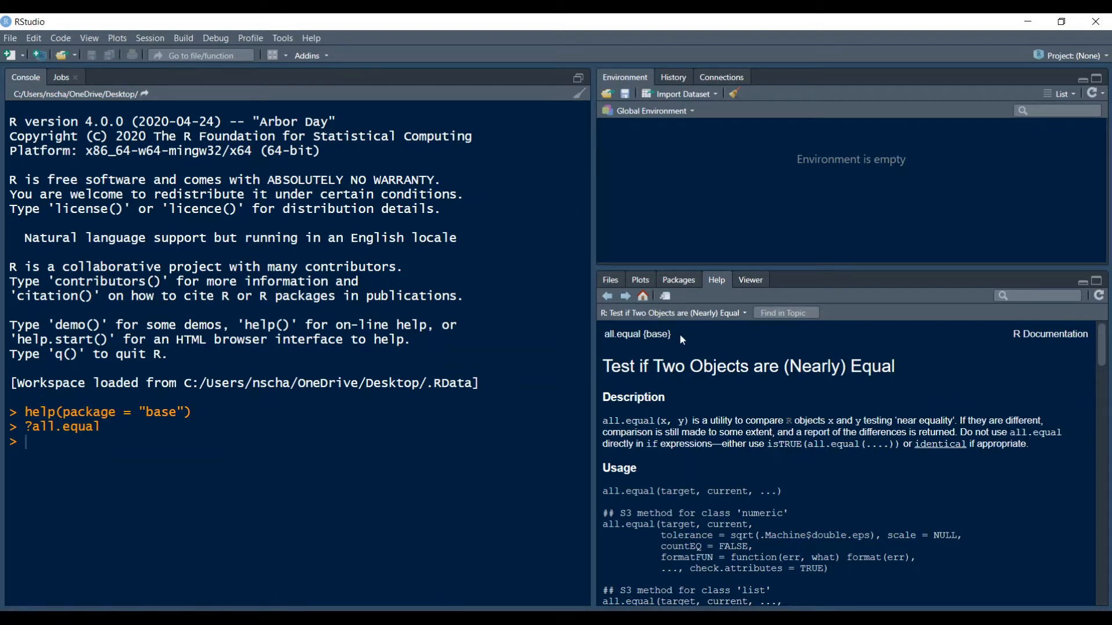
mouse_move(607, 296)
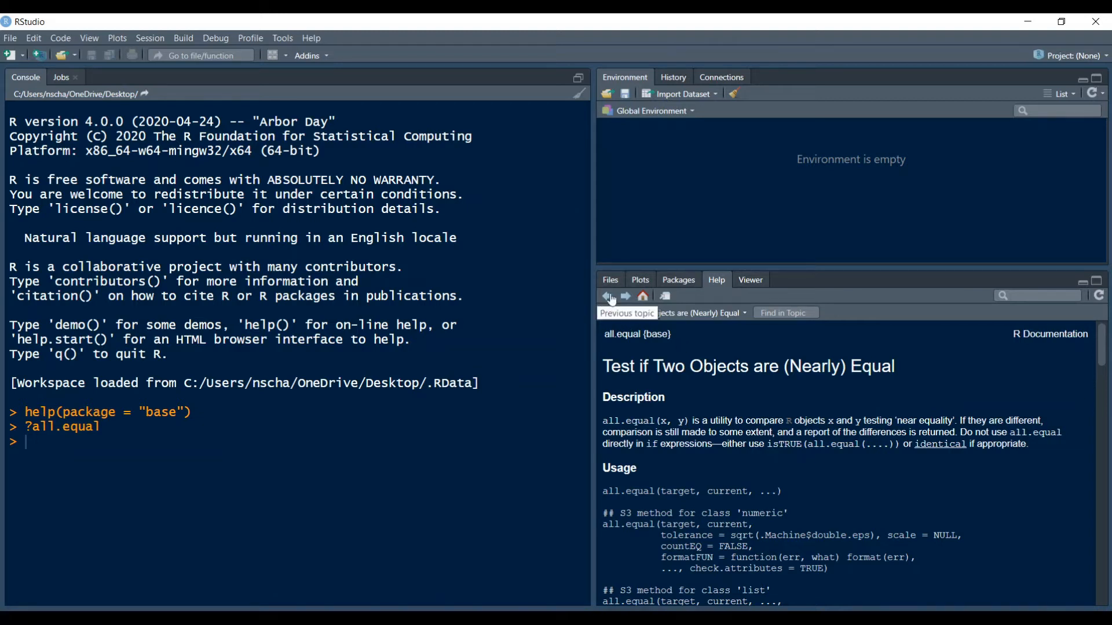
left_click(607, 296)
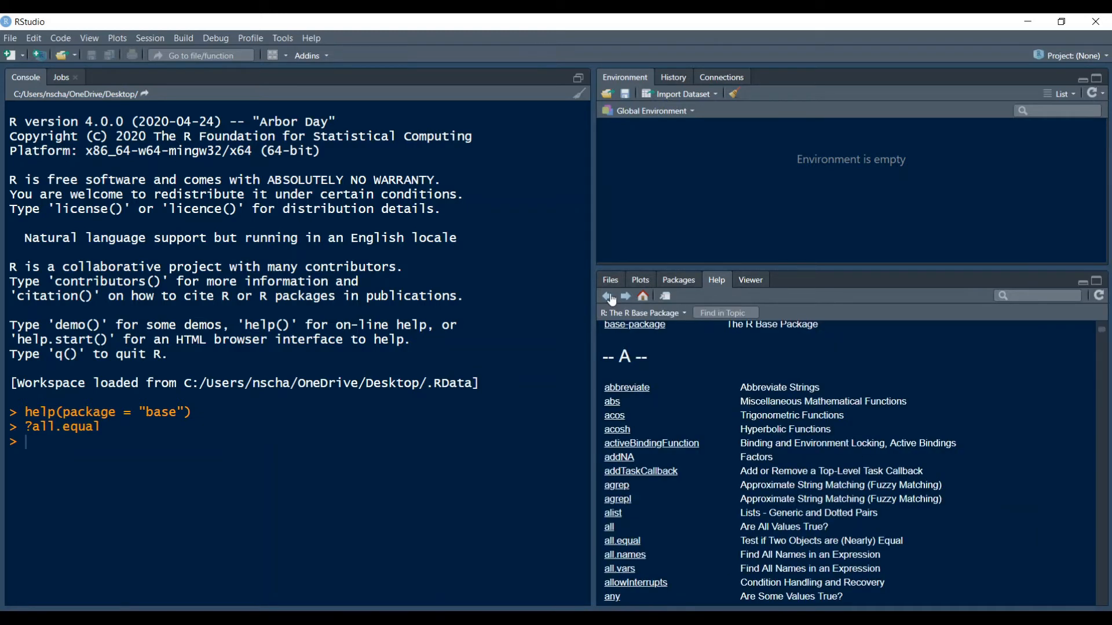
mouse_move(714, 477)
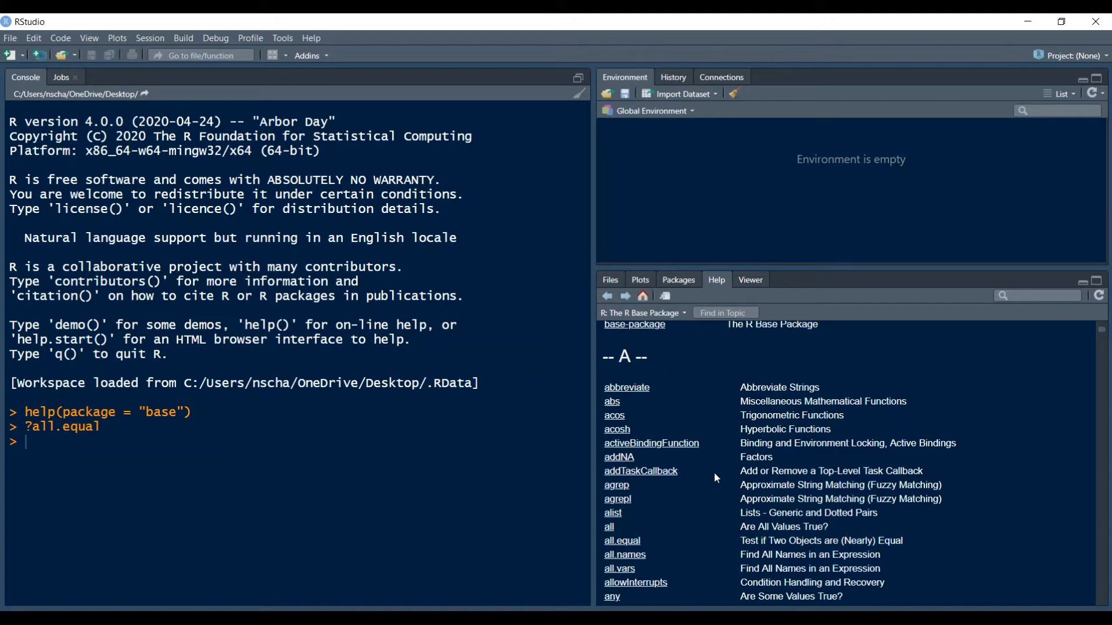
mouse_move(702, 430)
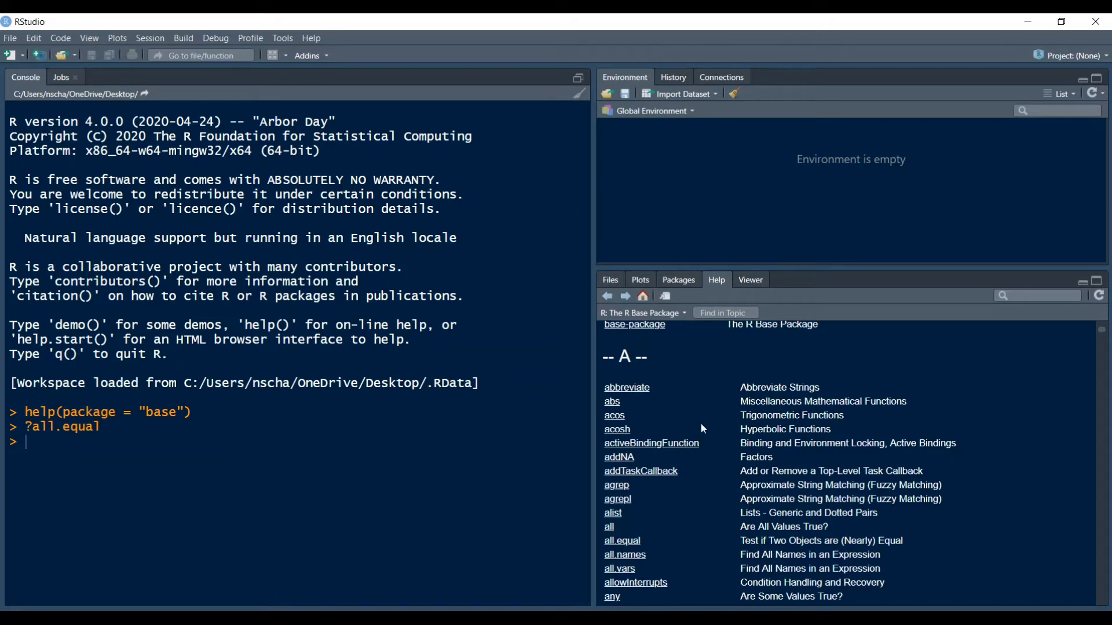
mouse_move(711, 420)
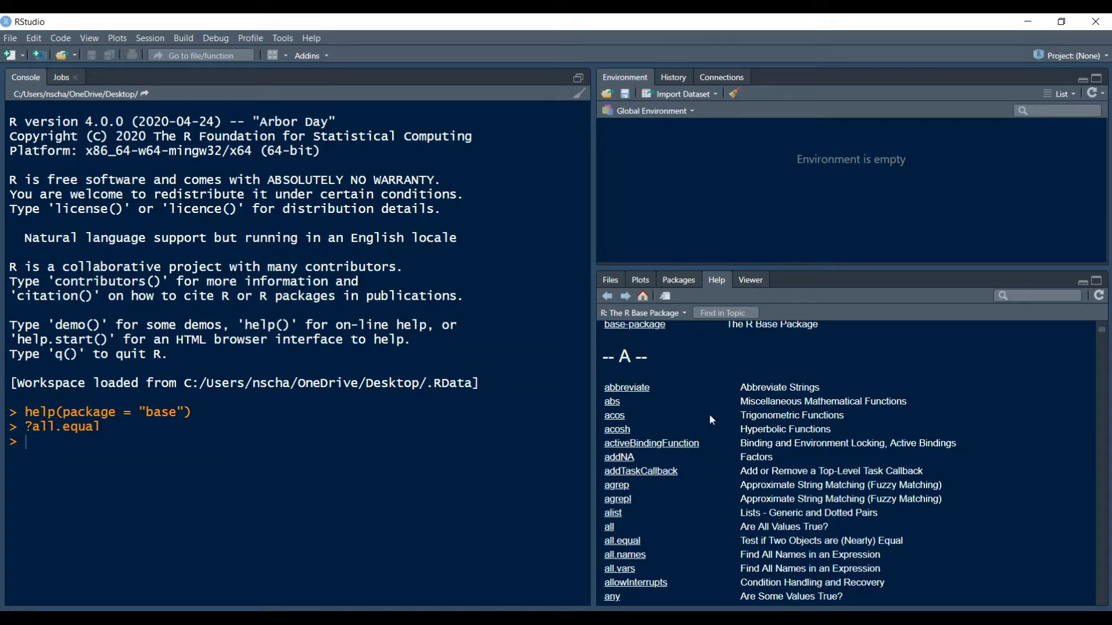
mouse_move(714, 394)
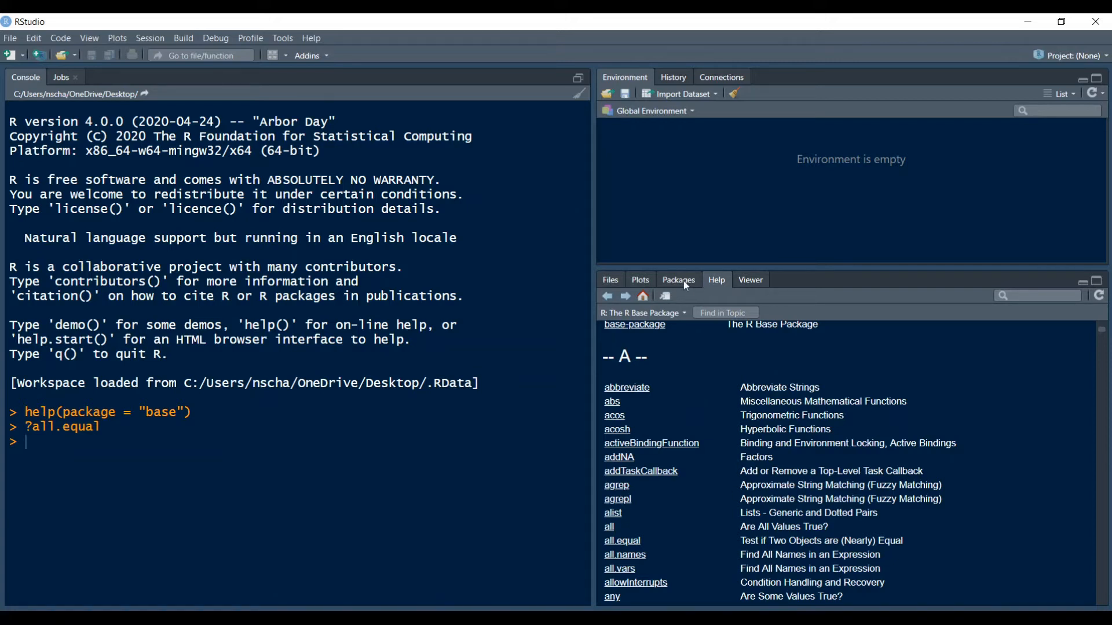
Open the 'datasets' package help from System Library and browse its ability.cov–beavers index.
left_click(677, 279)
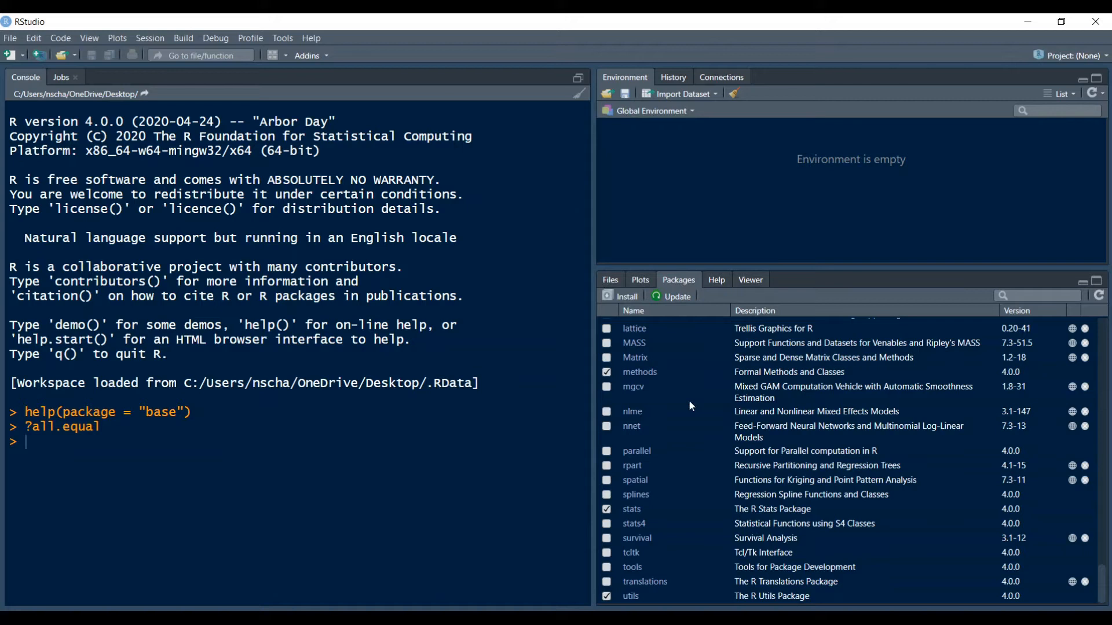
scroll("up", 3)
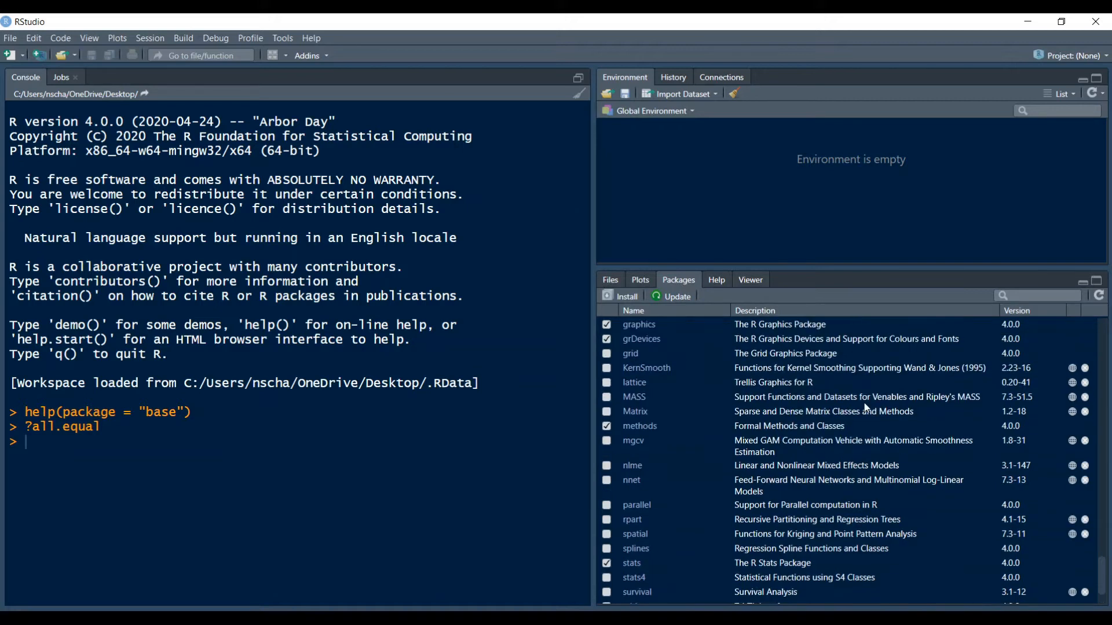
scroll("down", 3)
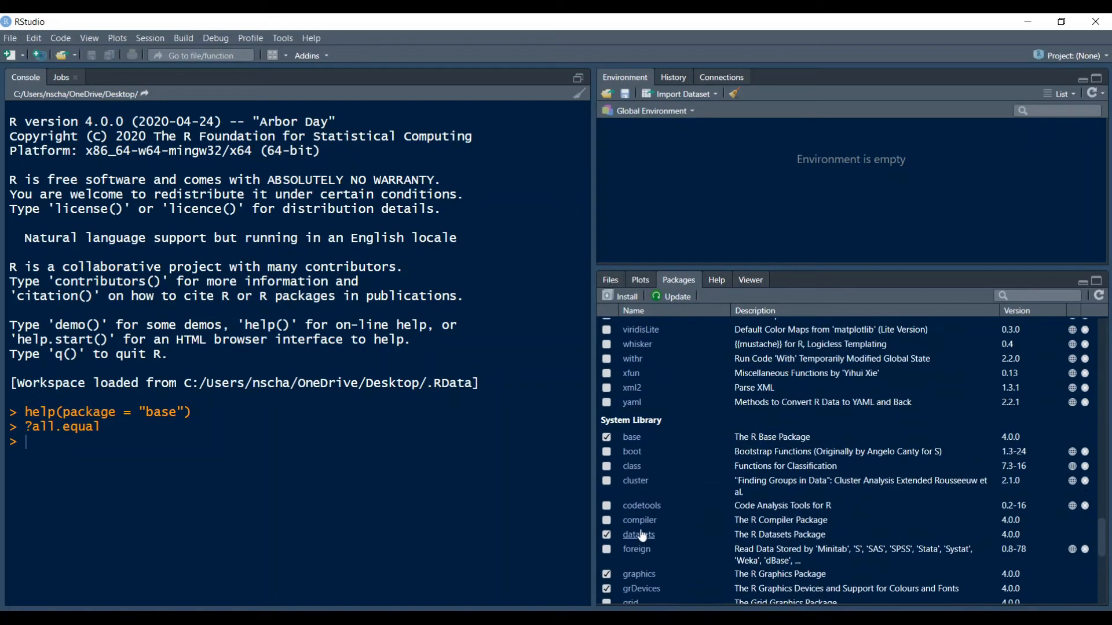
left_click(638, 535)
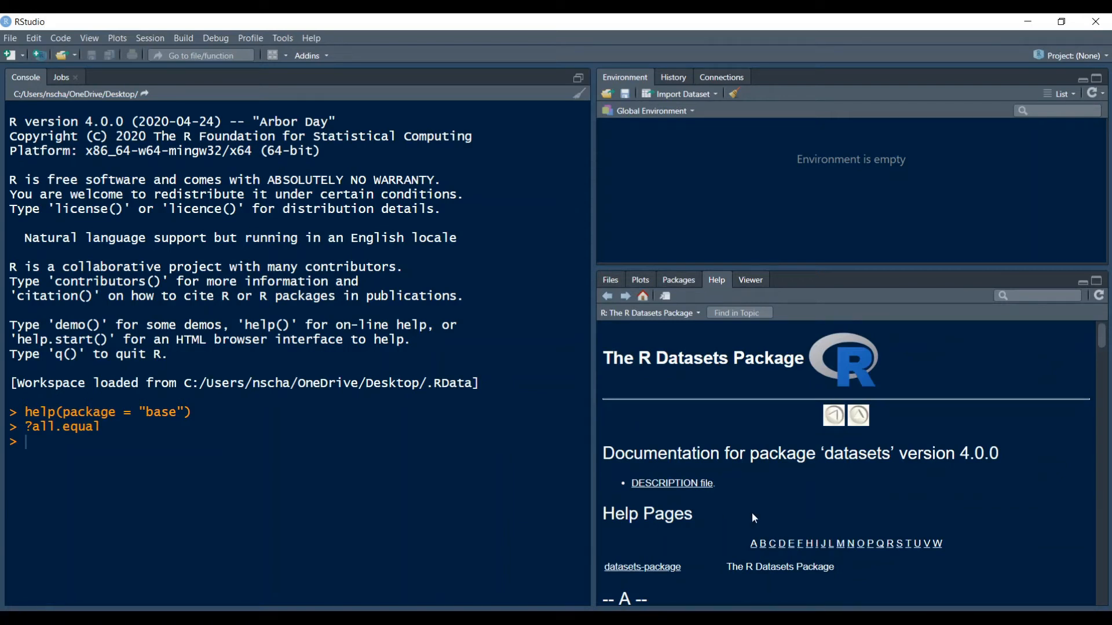
scroll("down", 3)
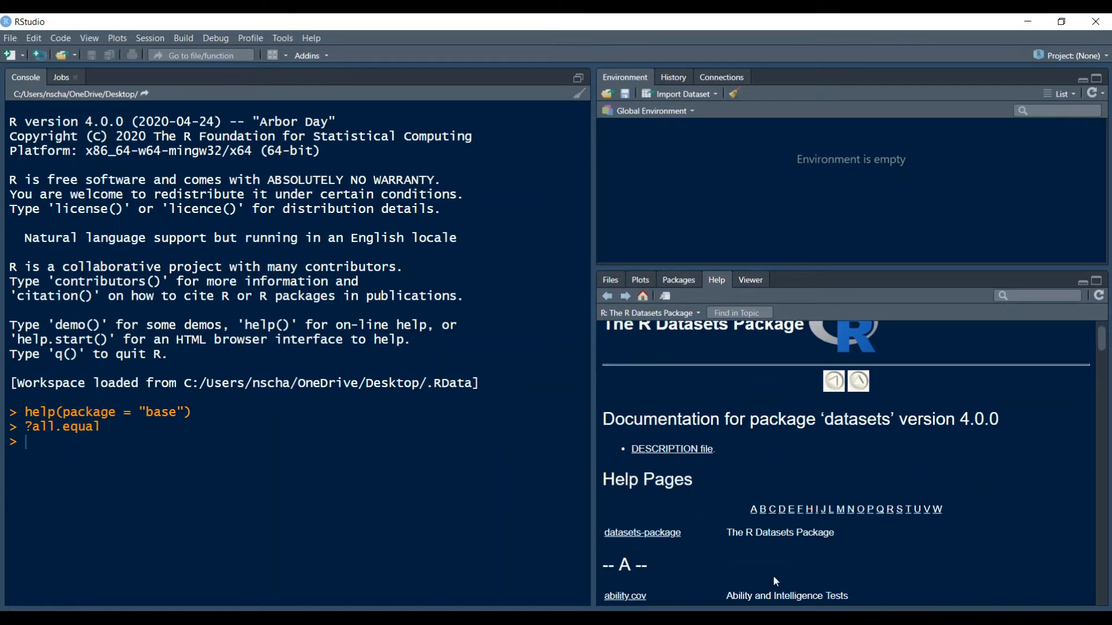
scroll("down", 3)
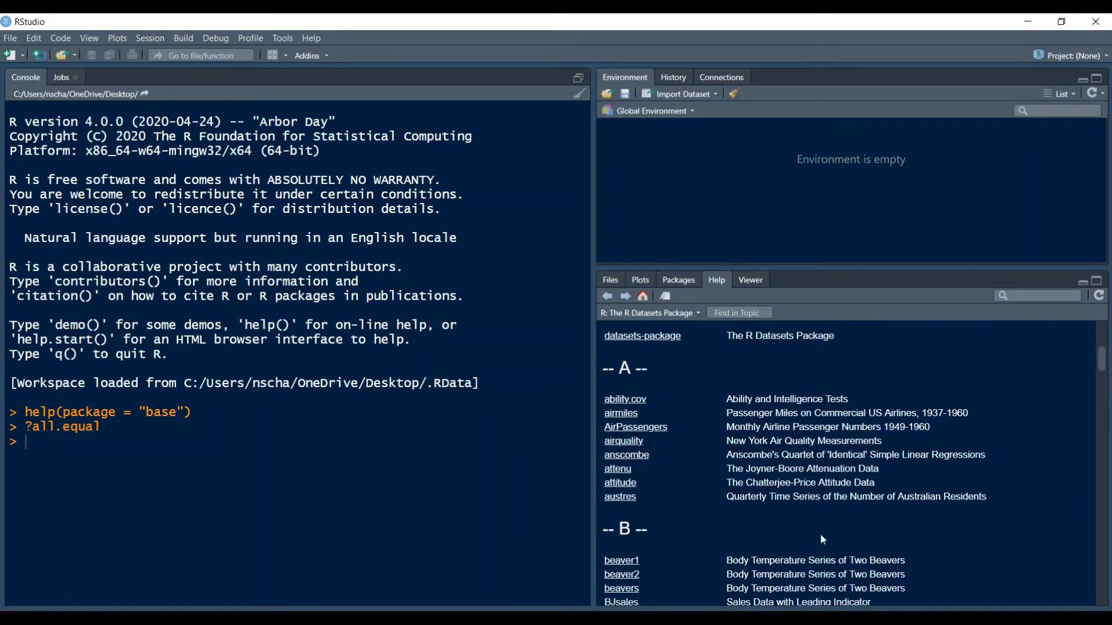
scroll("up", 3)
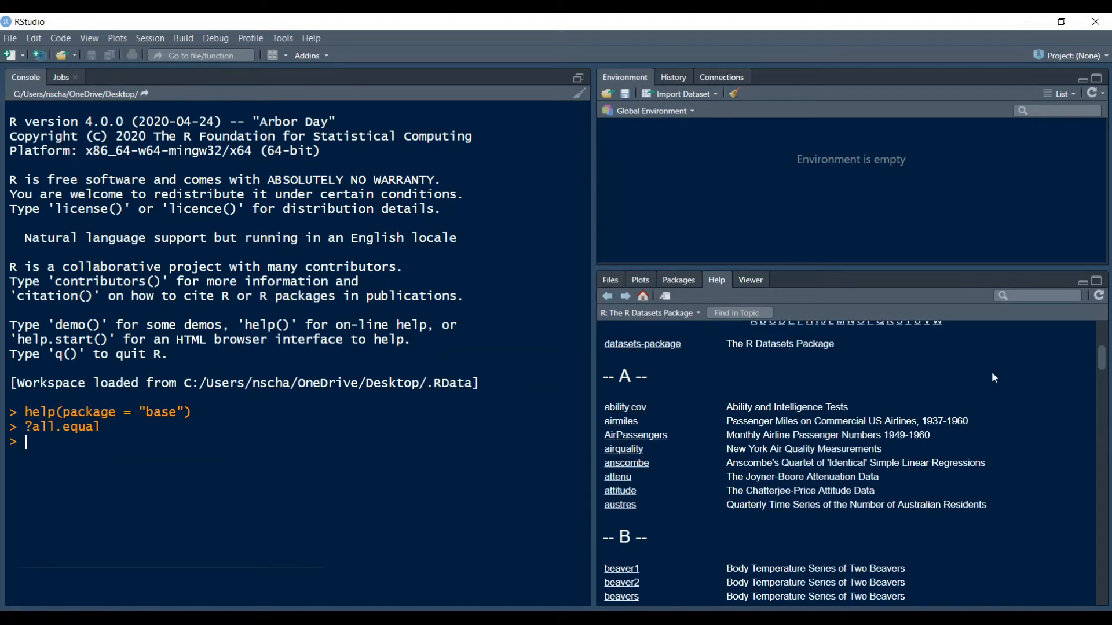
mouse_move(780, 380)
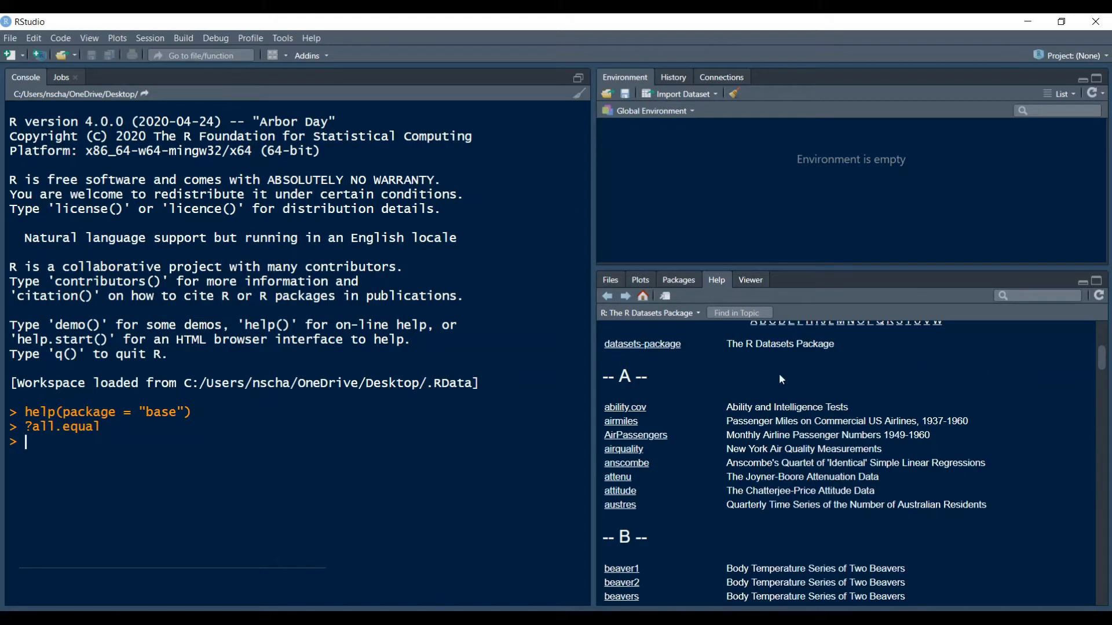
mouse_move(679, 282)
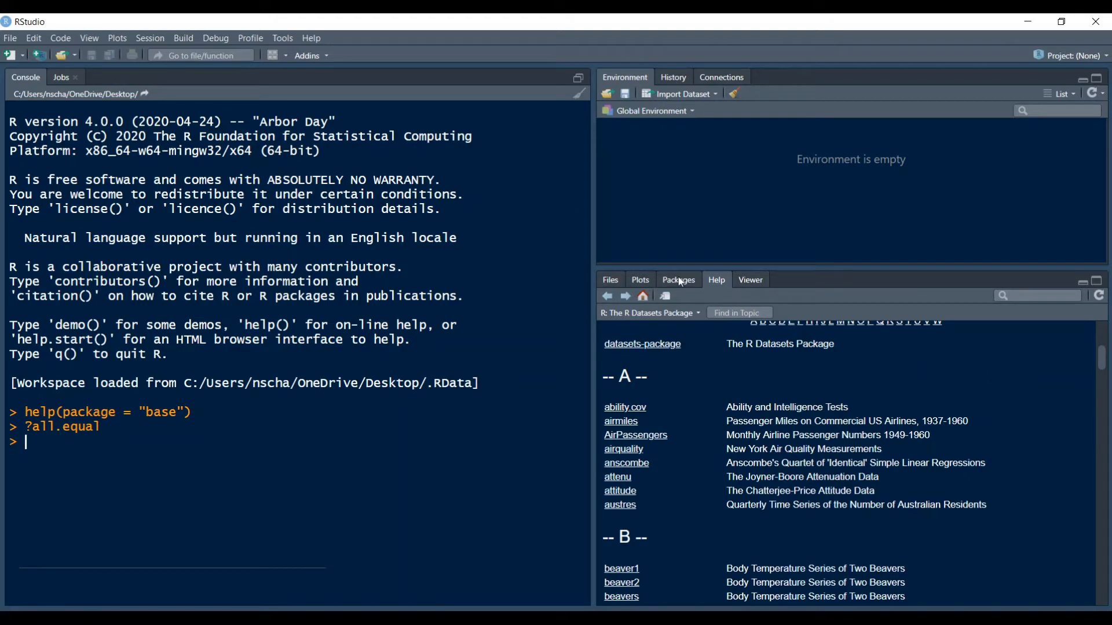
Run install.packages("readxl") in the console to download and unpack readxl.
left_click(677, 279)
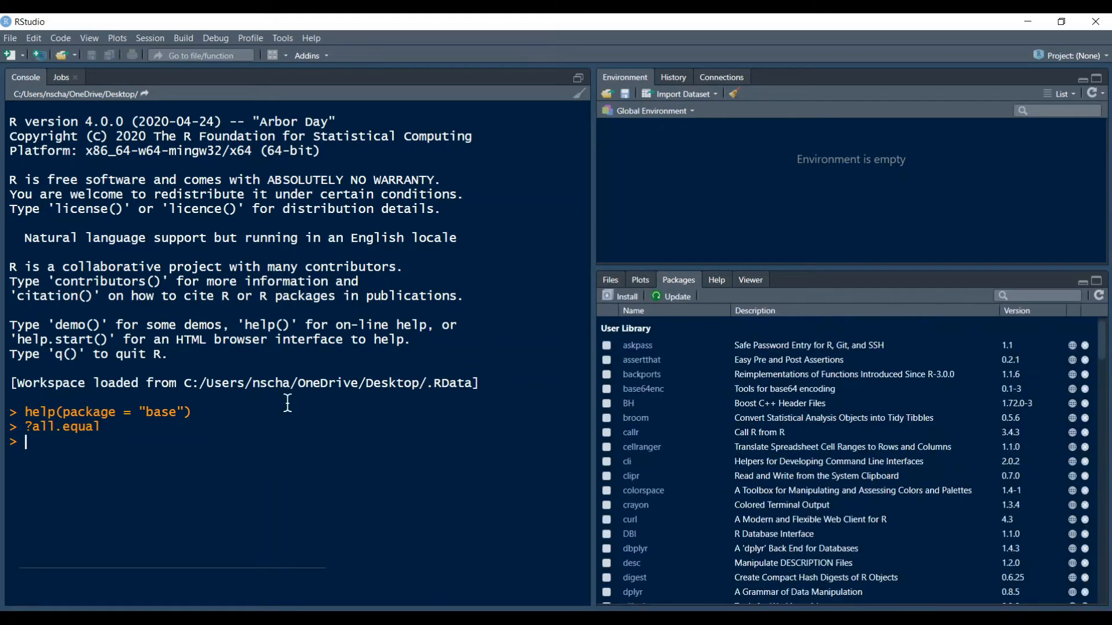
type("install.packages(")
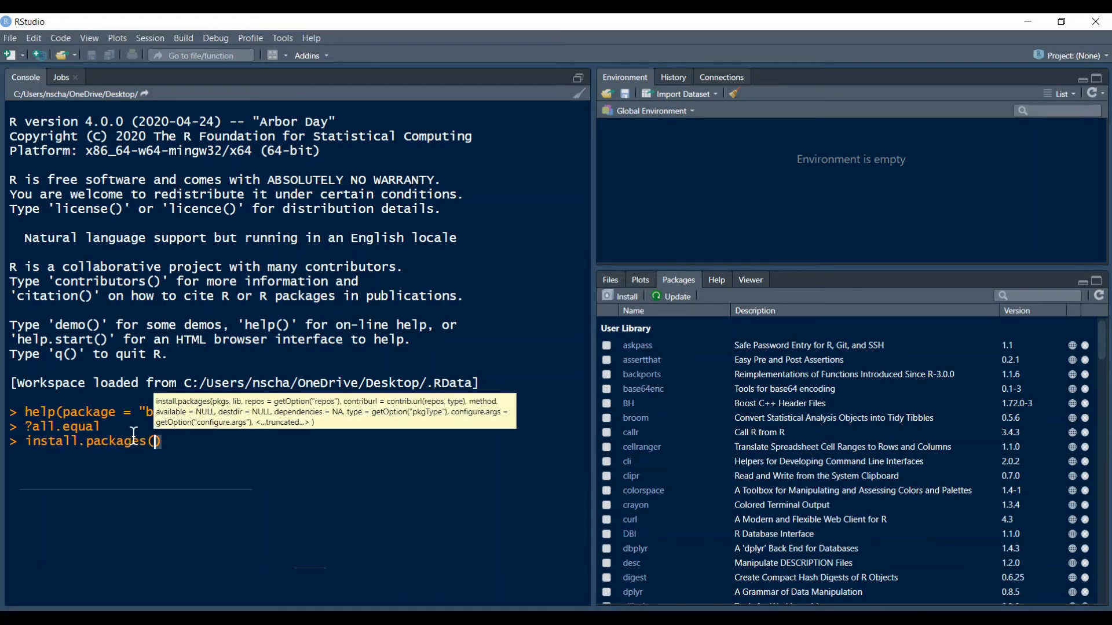
type("\"\"")
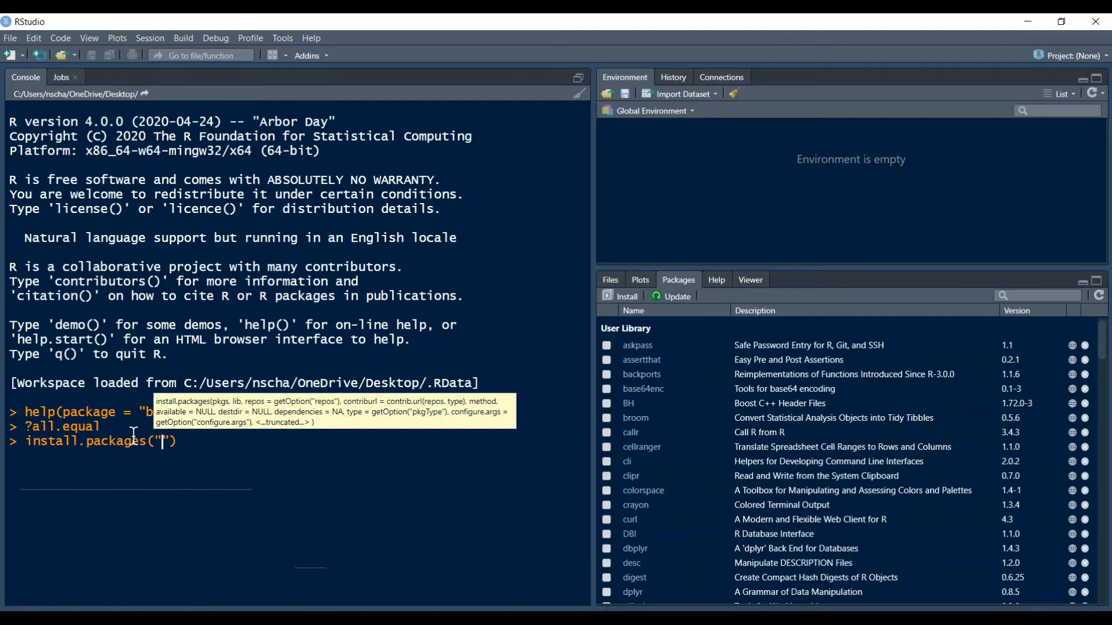
type("readxl")
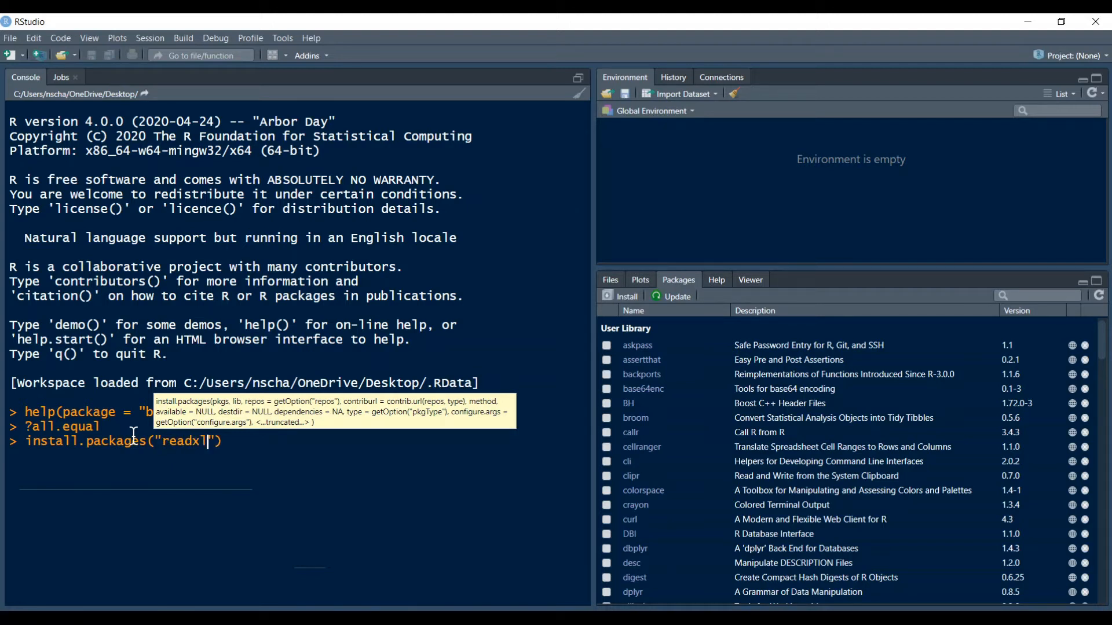
key("Return")
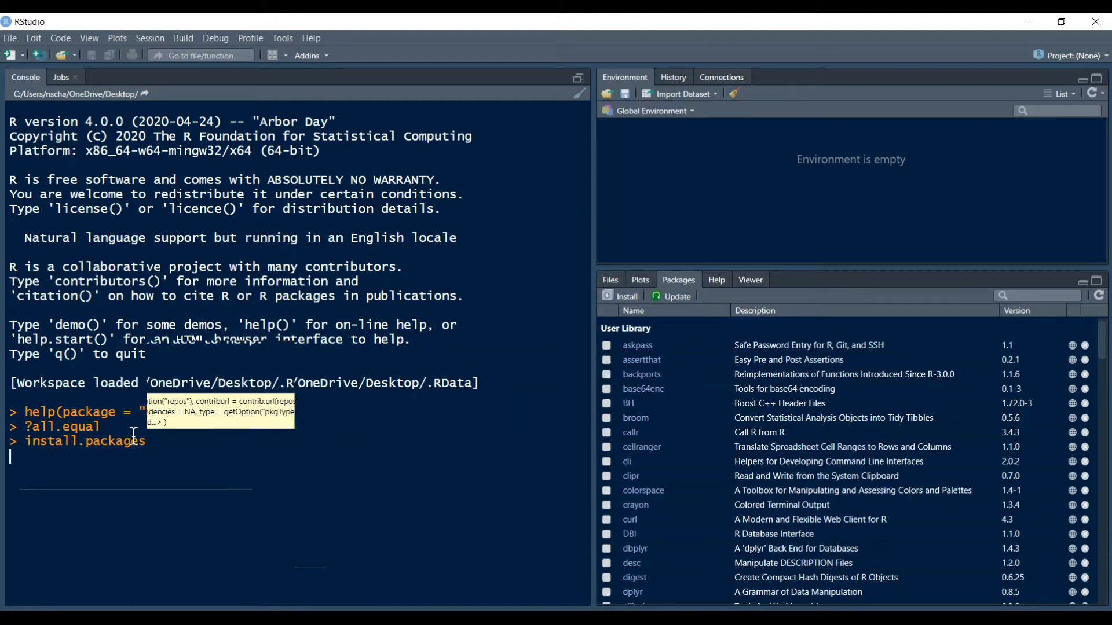
key("Return")
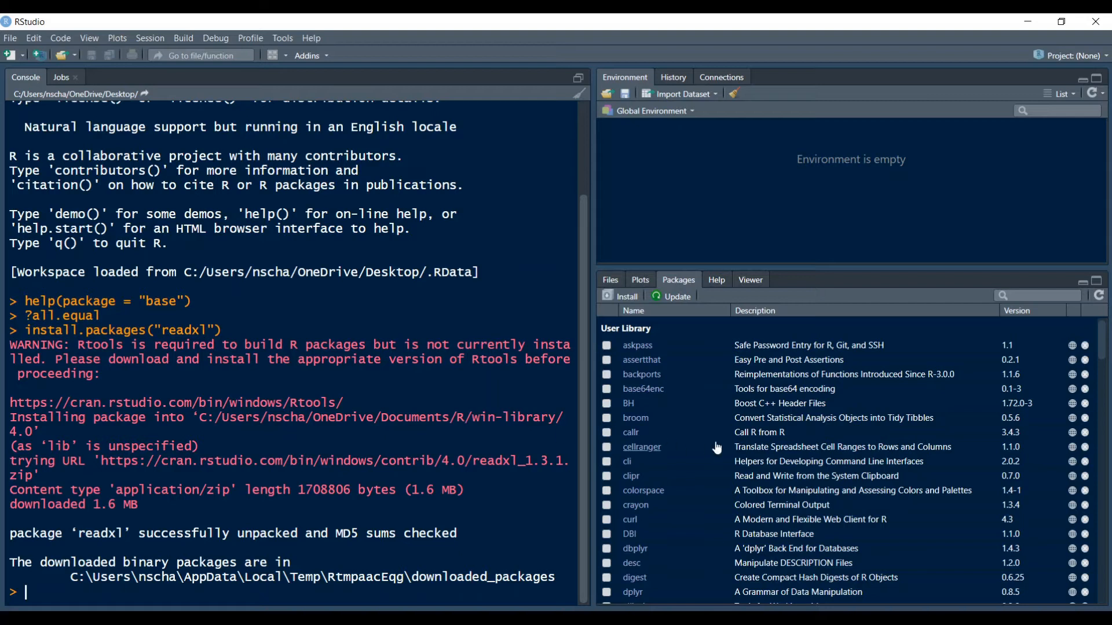
mouse_move(1089, 366)
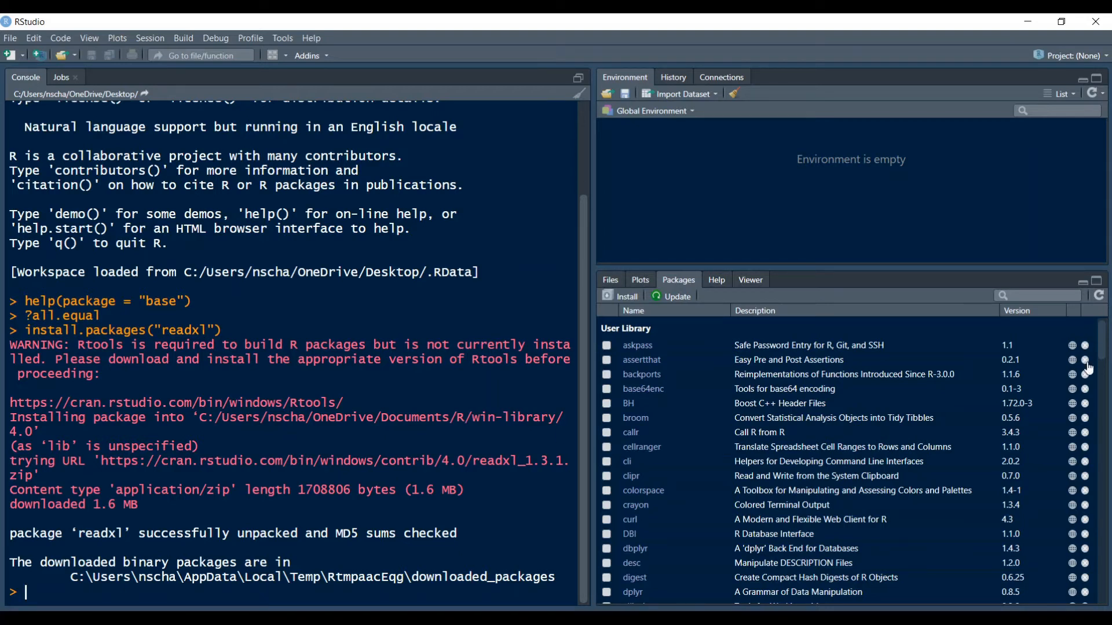
scroll("down", 3)
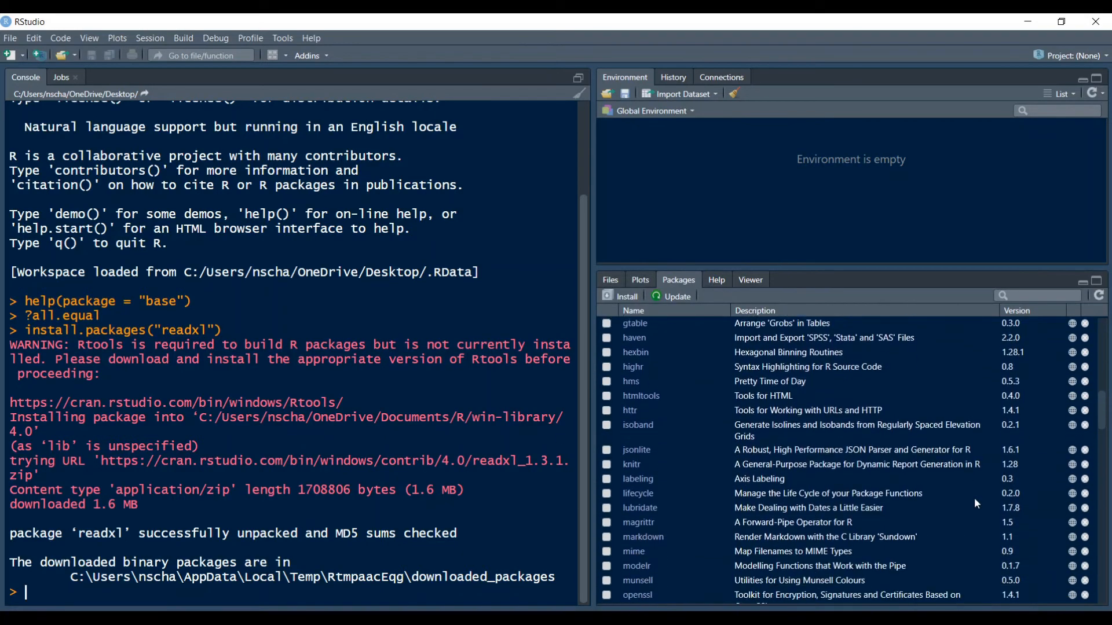
scroll("down", 3)
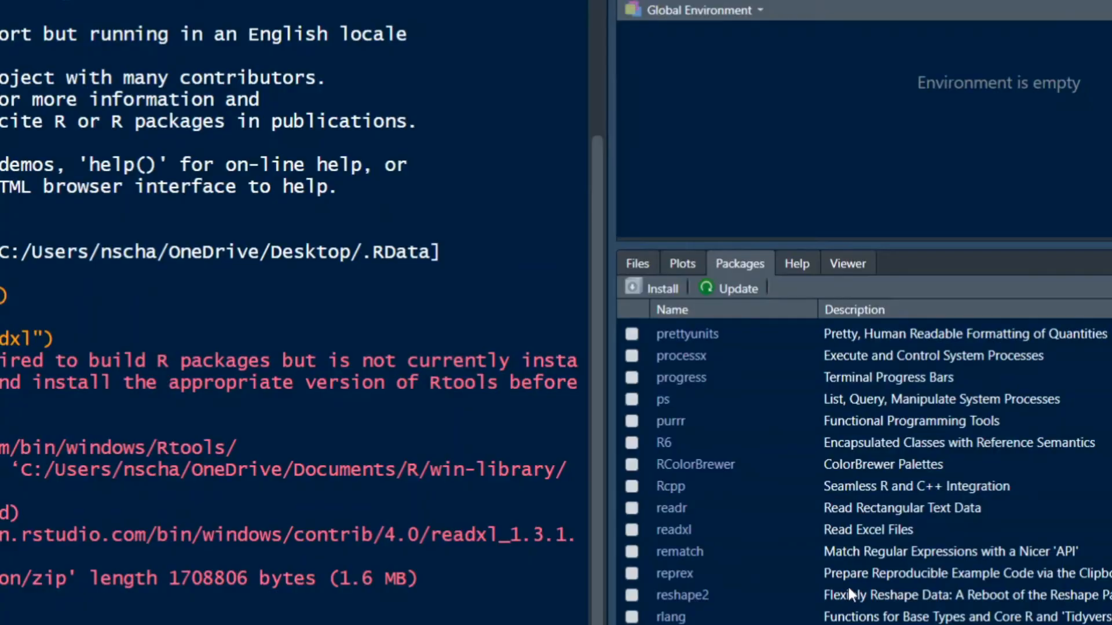
mouse_move(670, 420)
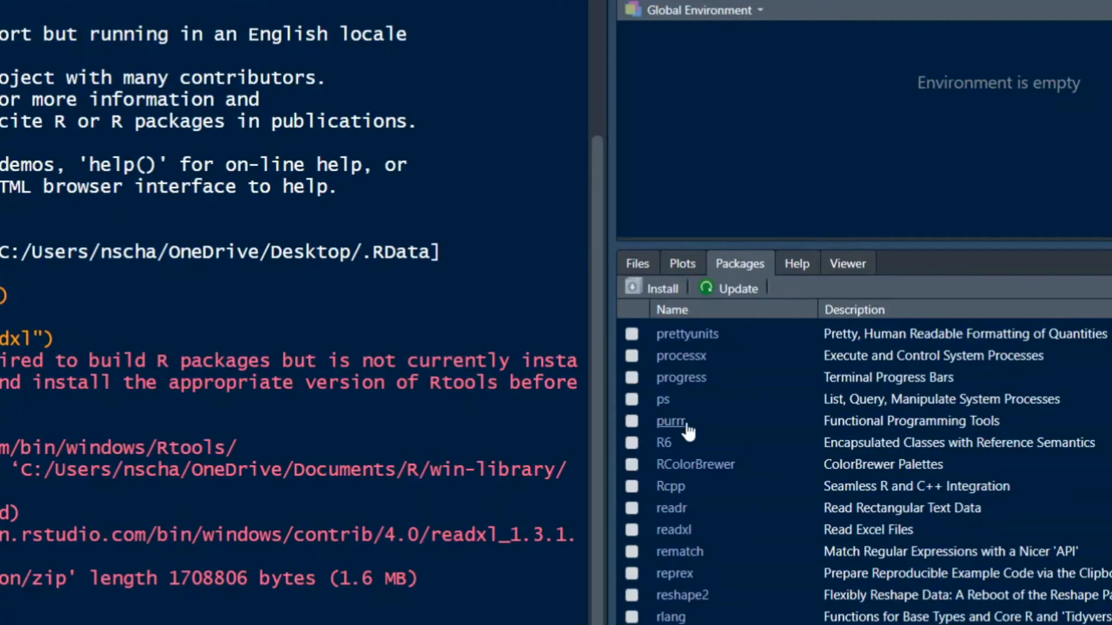
Install 'readxl' with dependencies through the Packages pane's Install dialog.
left_click(660, 288)
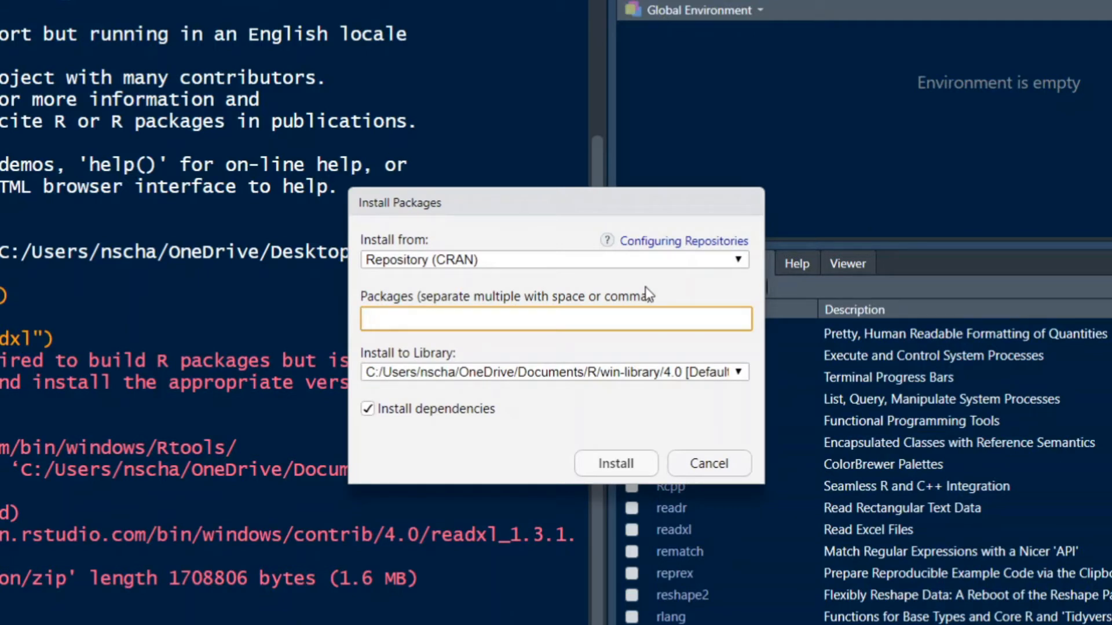
type("readxl")
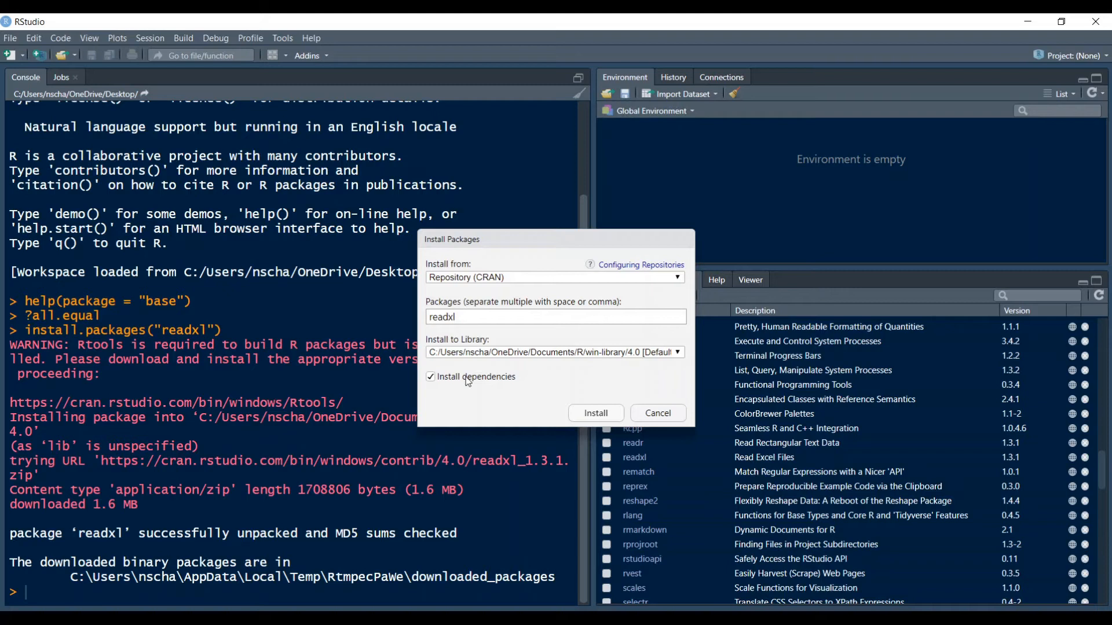
mouse_move(607, 422)
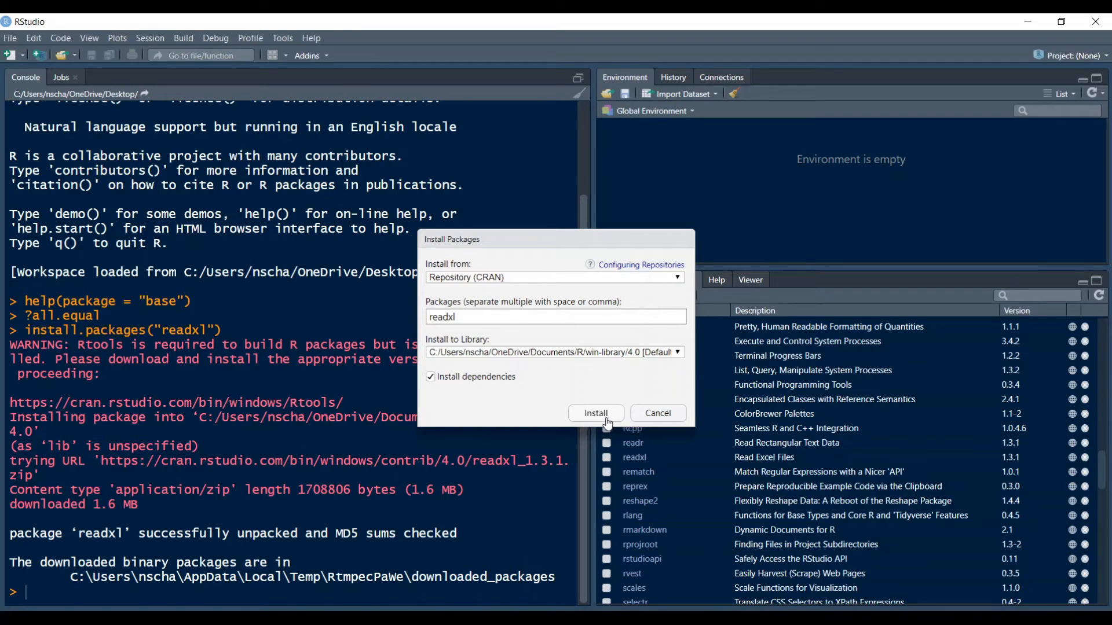
left_click(596, 413)
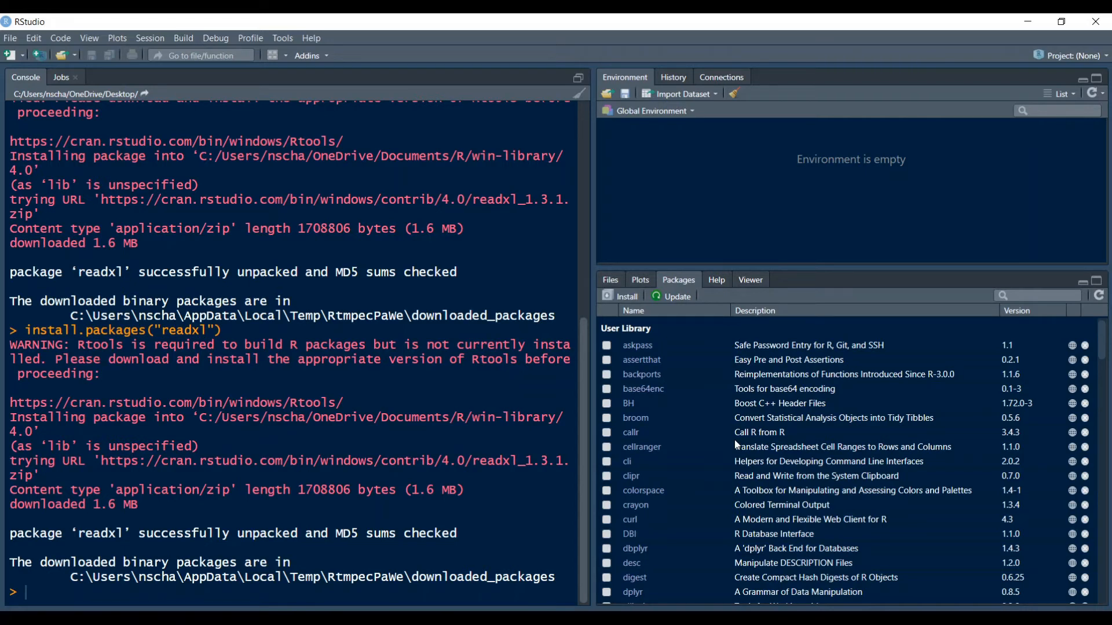
mouse_move(76, 589)
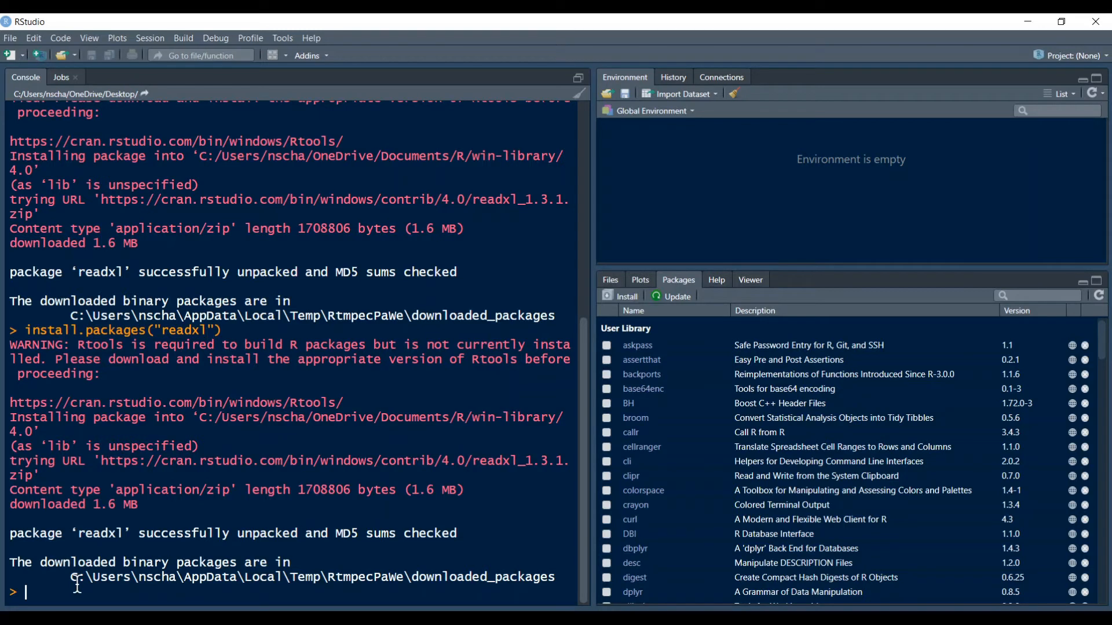
Run library(readxl) in the console.
type("library(")
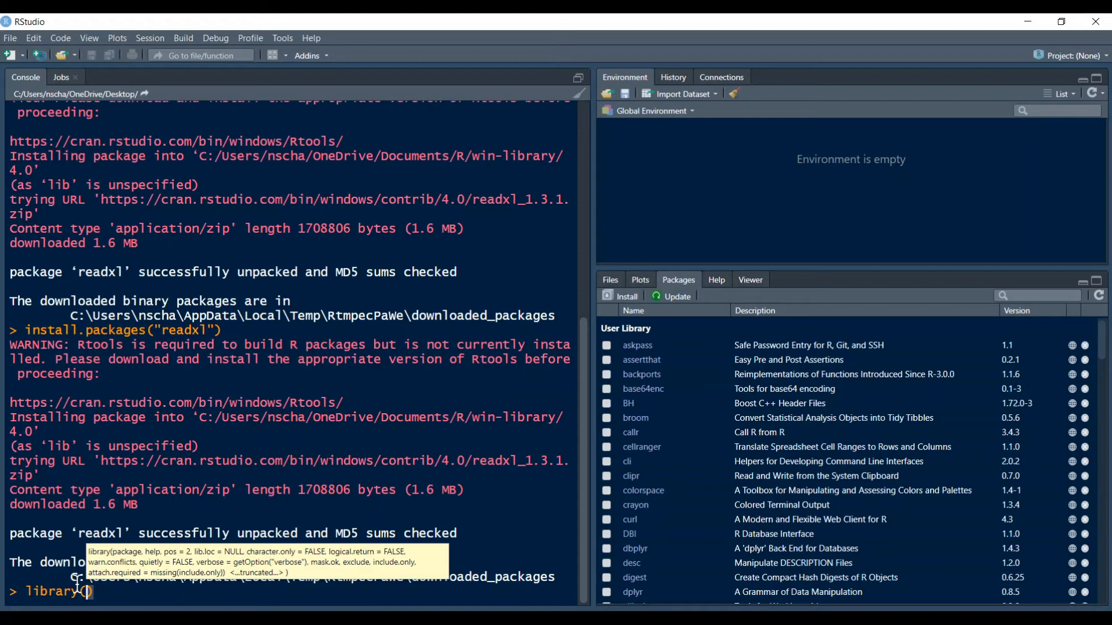
type("readxl")
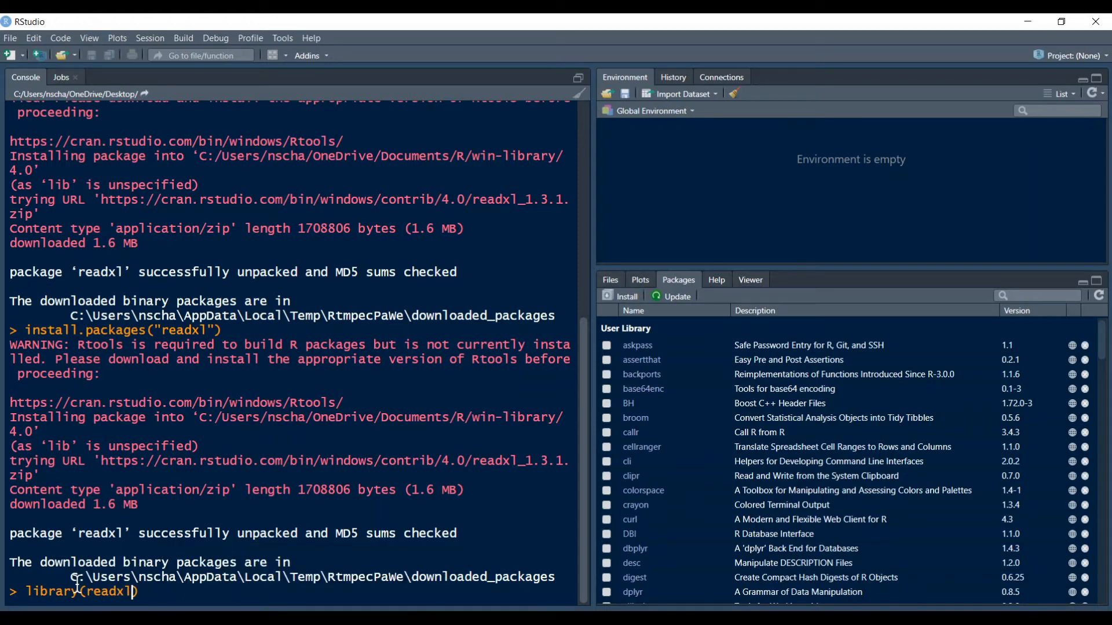
key("Return")
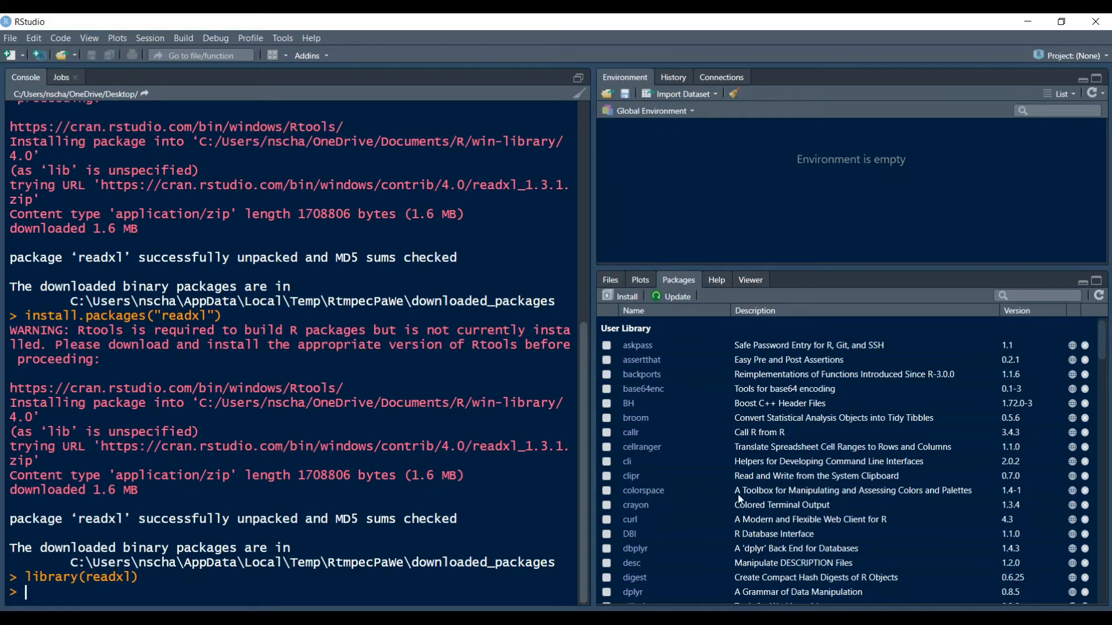
Scroll the Packages list and open the readxl documentation page.
scroll("down", 3)
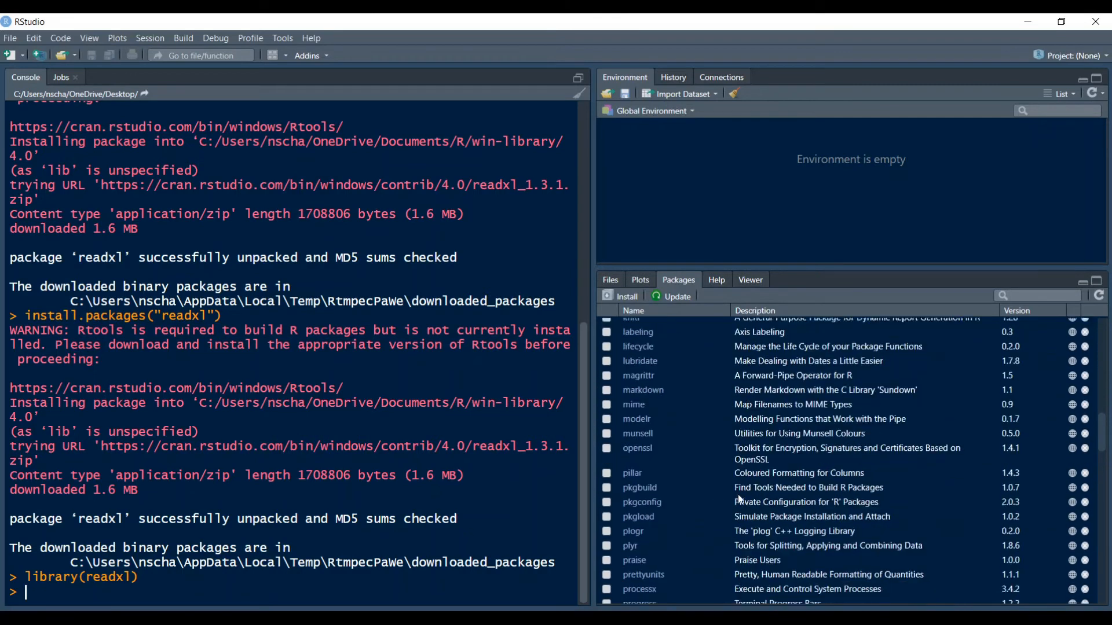
scroll("down", 3)
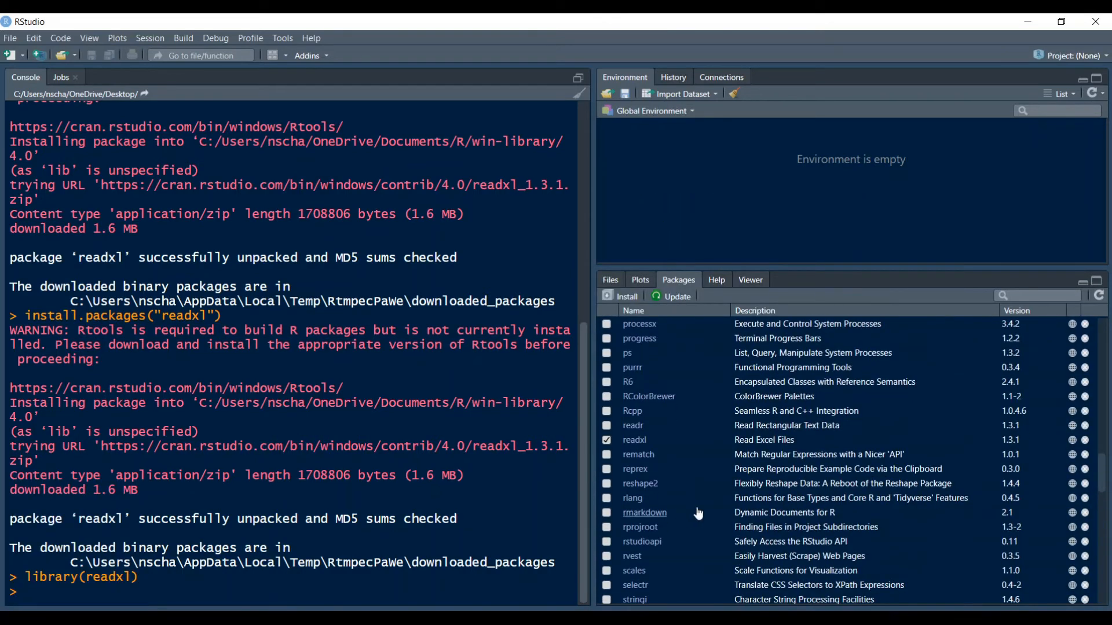
mouse_move(634, 440)
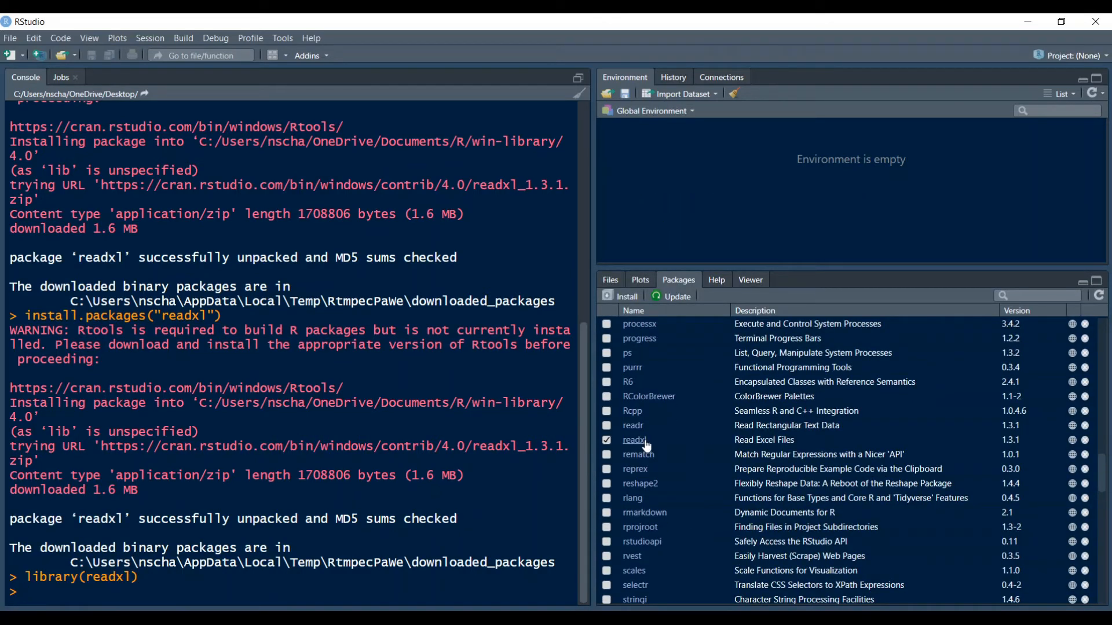
left_click(606, 440)
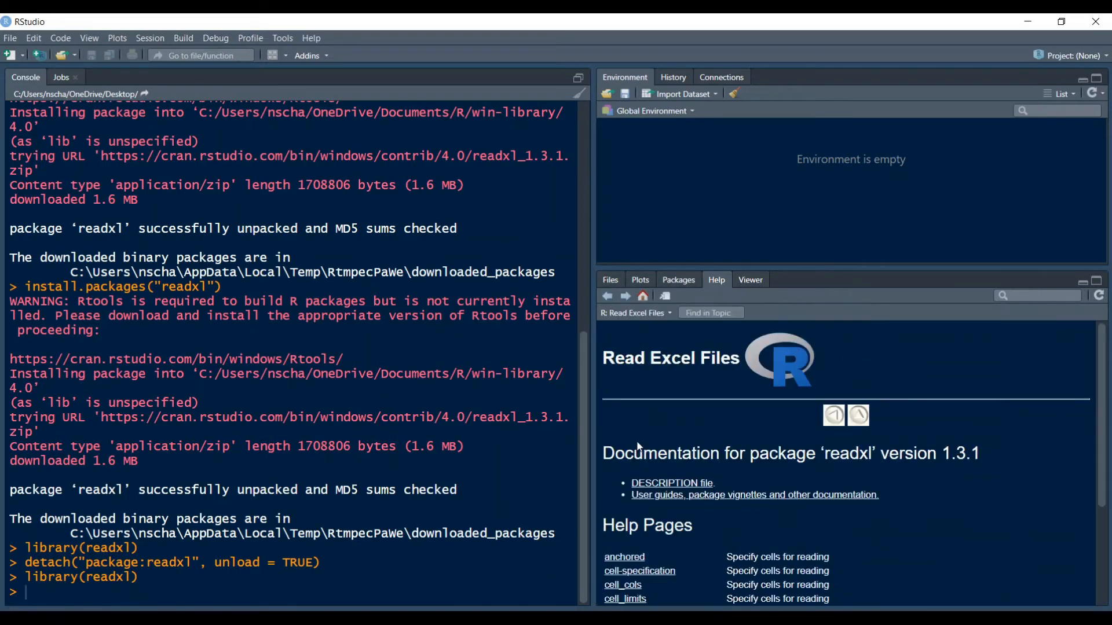
scroll("down", 3)
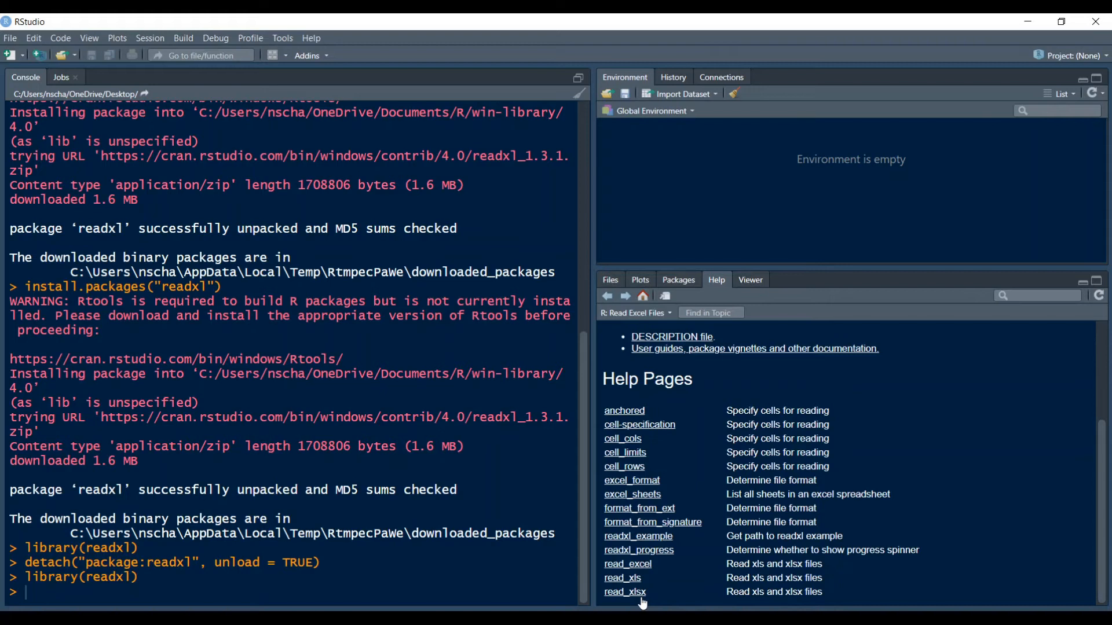
mouse_move(679, 593)
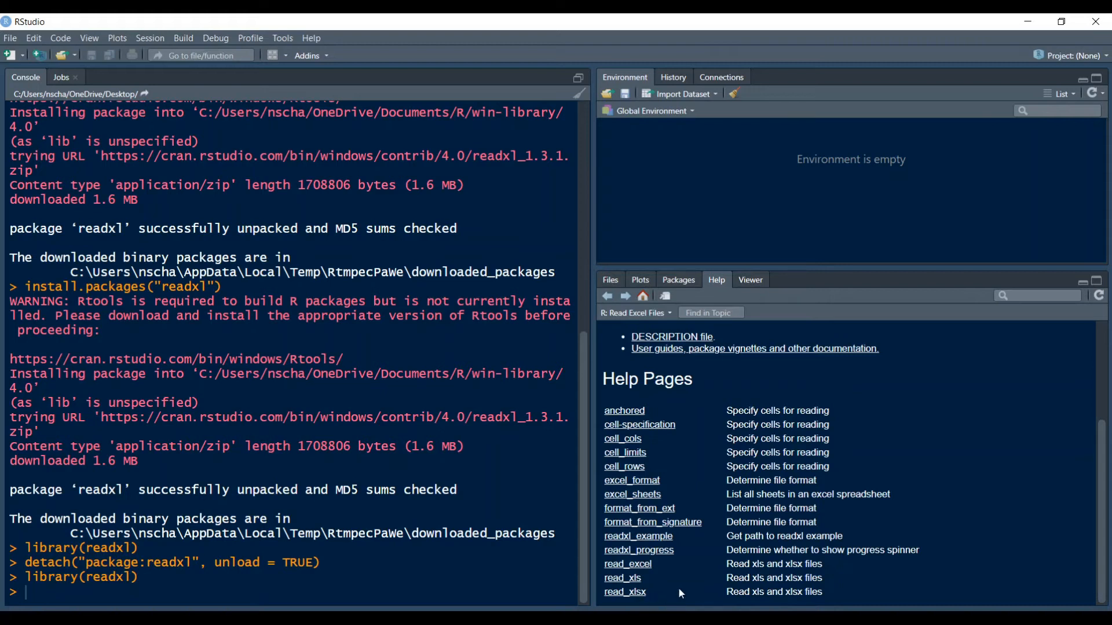
mouse_move(651, 598)
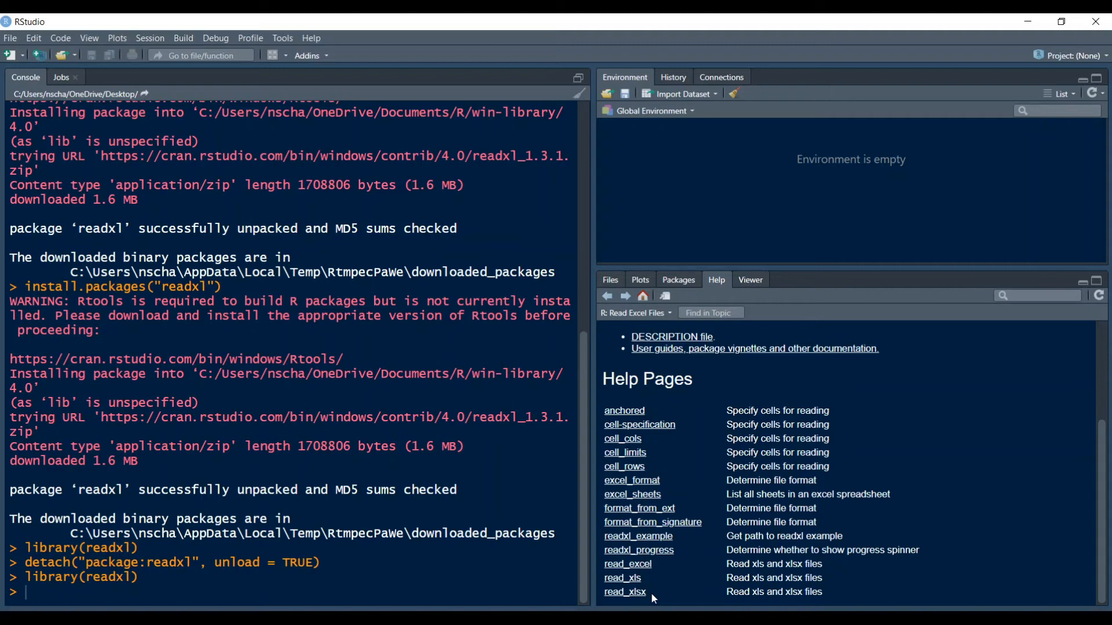
mouse_move(645, 334)
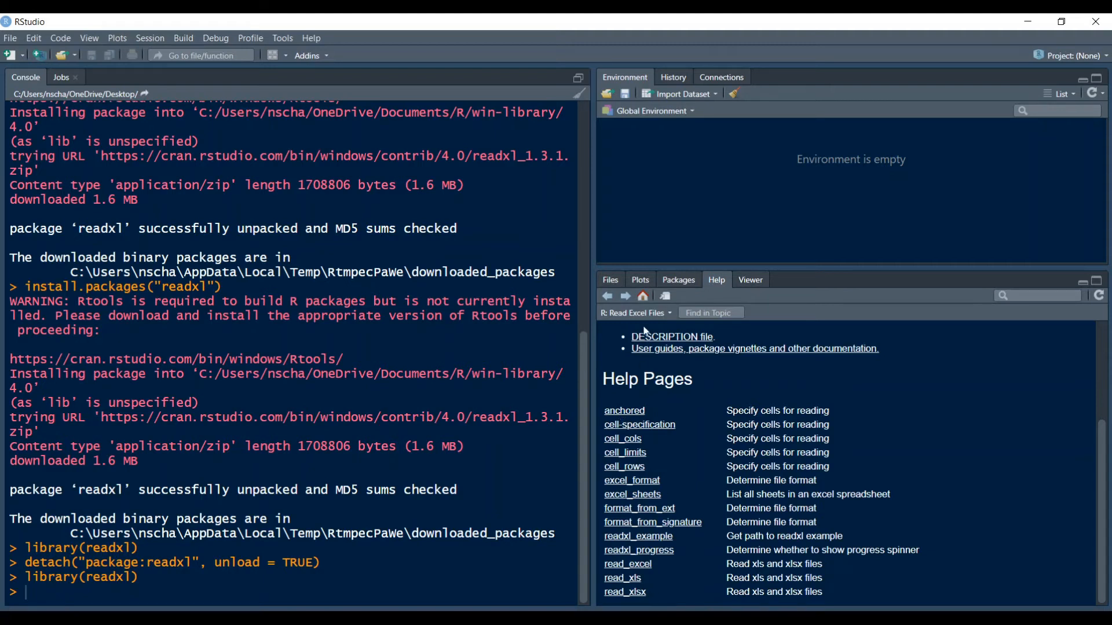
Show the Desktop files and read nba.xlsx with read_xlsx into a 290 × 8 tibble.
left_click(609, 279)
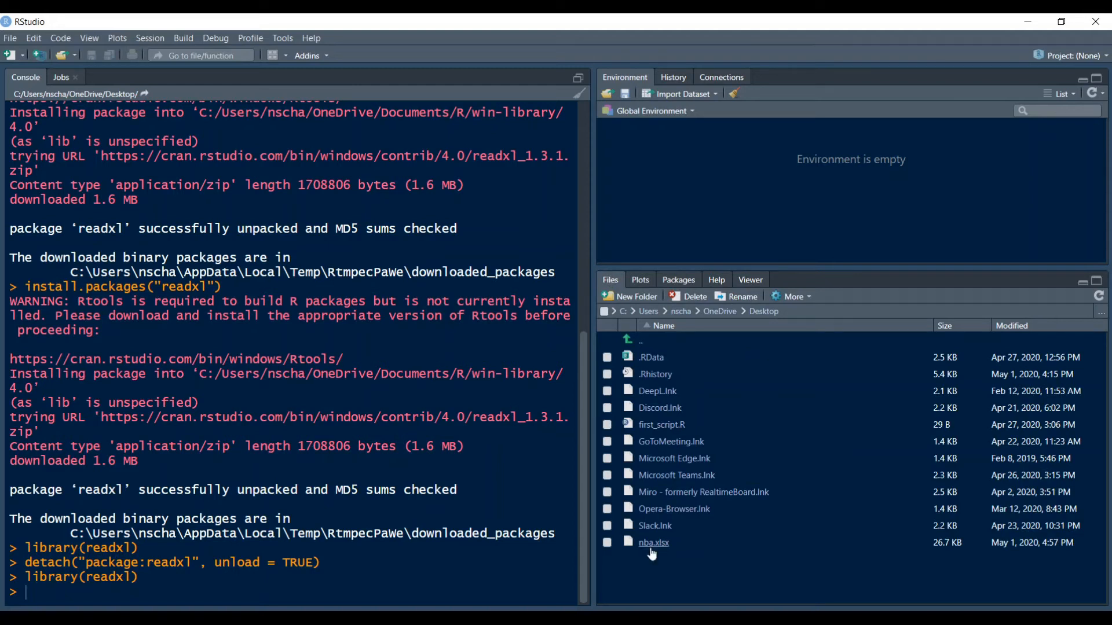
mouse_move(666, 558)
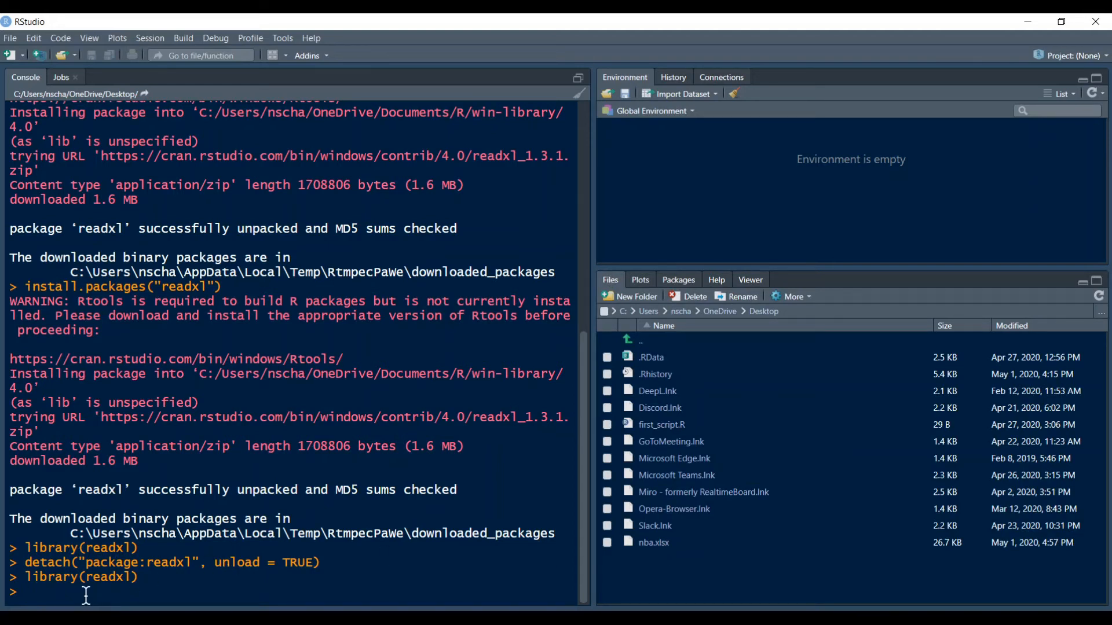
type("read_xlsx(")
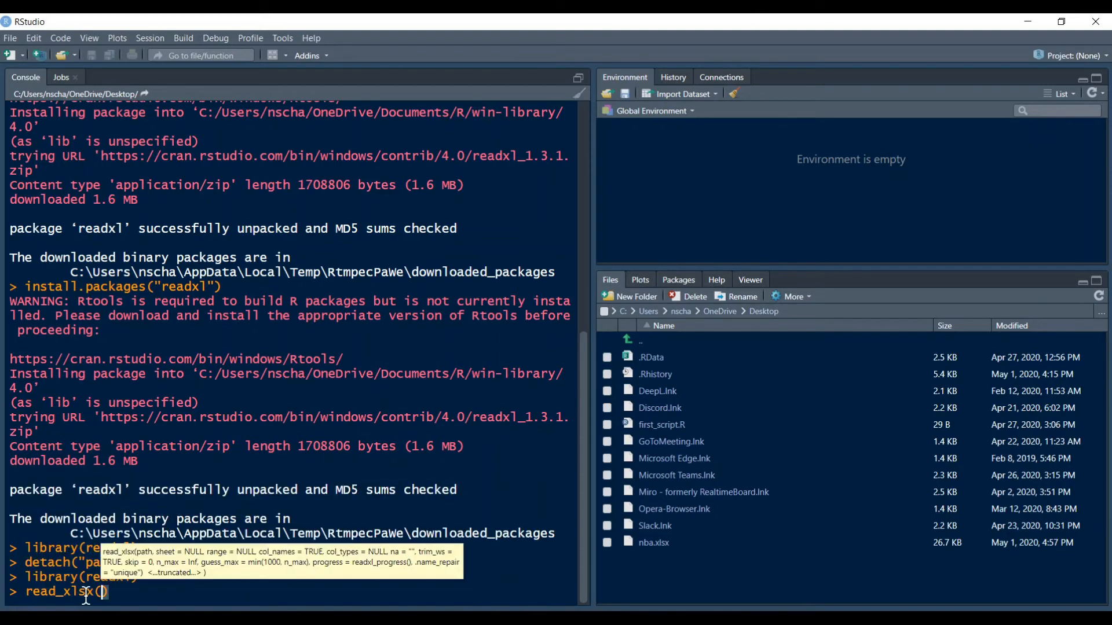
type("\"")
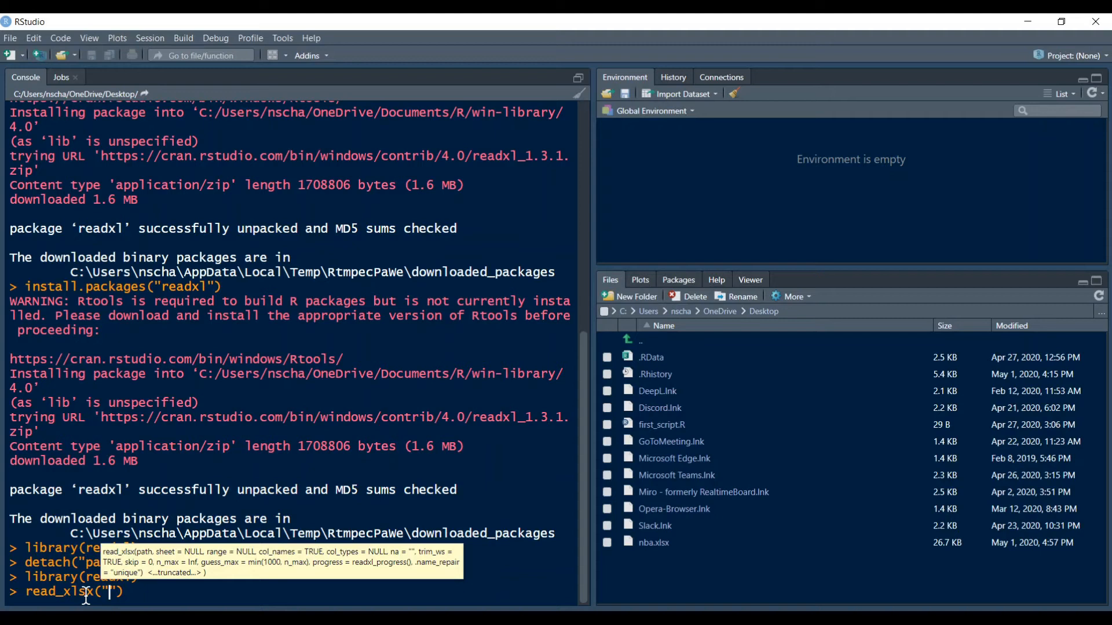
type("nba.xlsx")
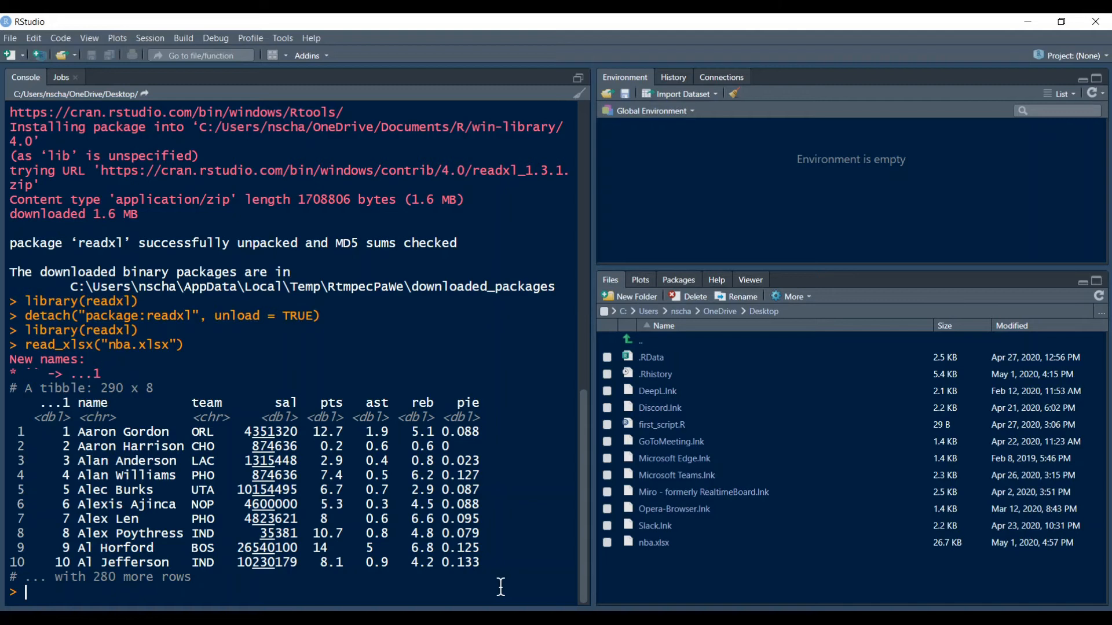
Detach readxl and rerun read_xlsx("nba.xlsx"), which errors with function not found.
type("library(readxl)")
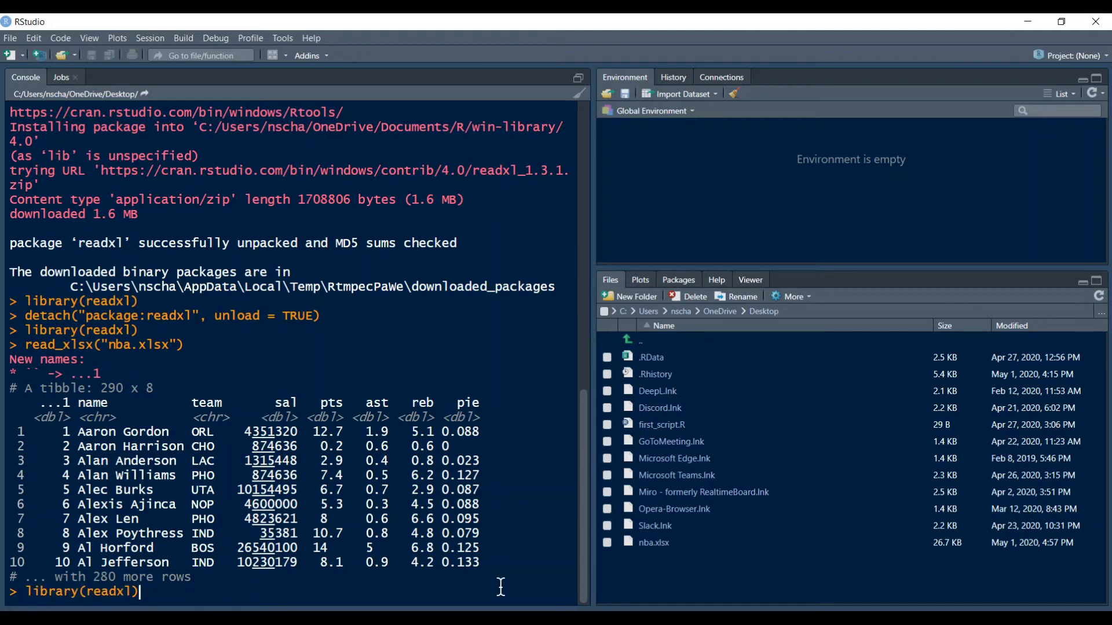
key("Return")
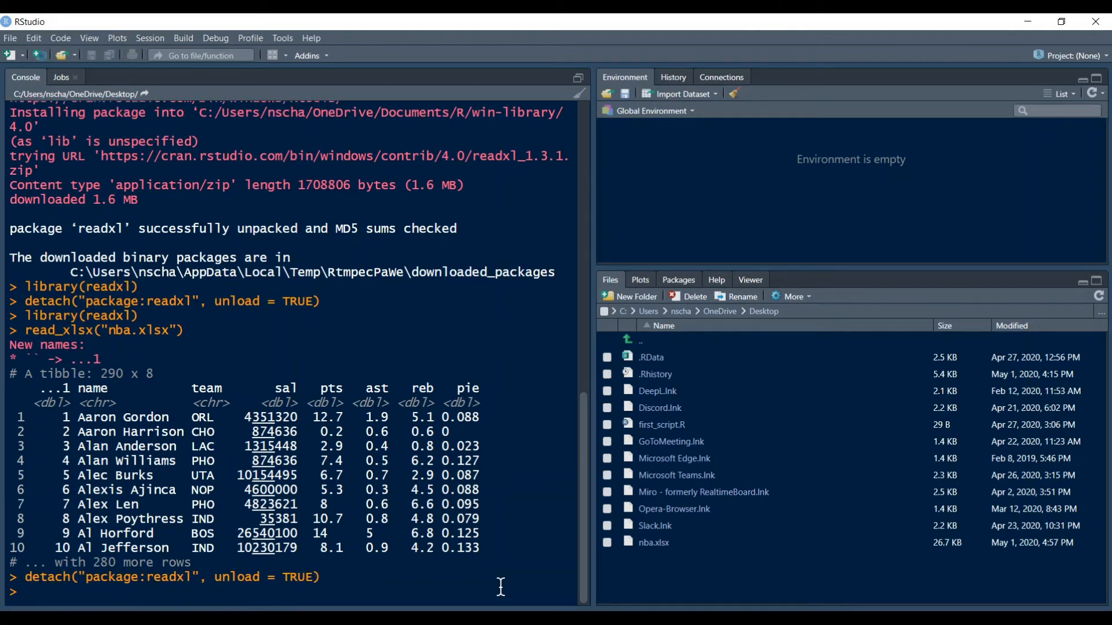
type("read_xlsx(\"nba.xlsx\")")
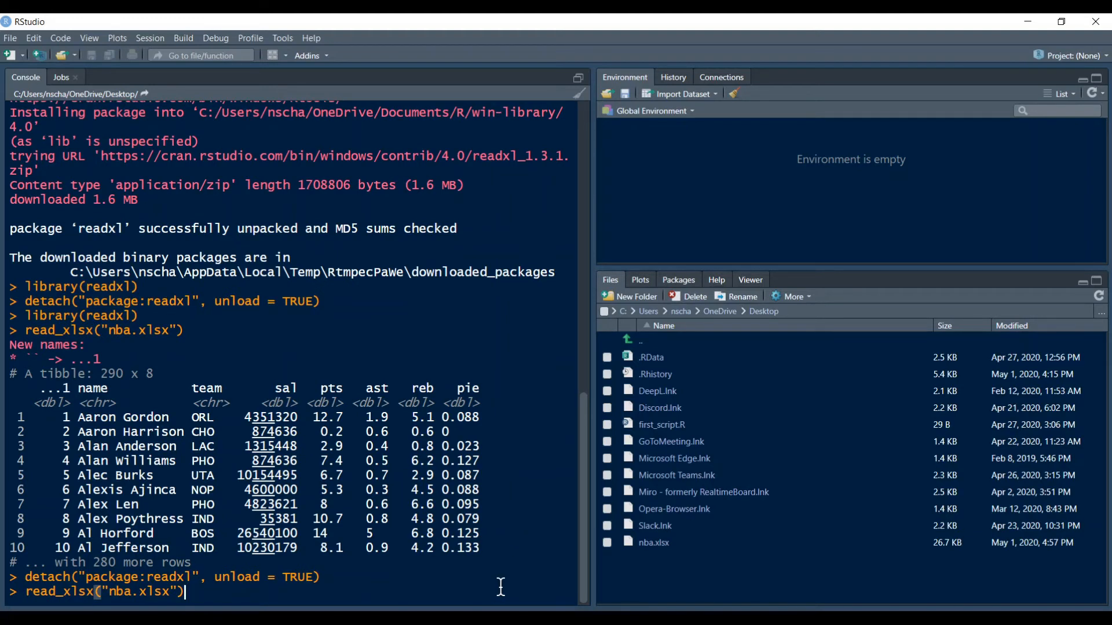
key("Return")
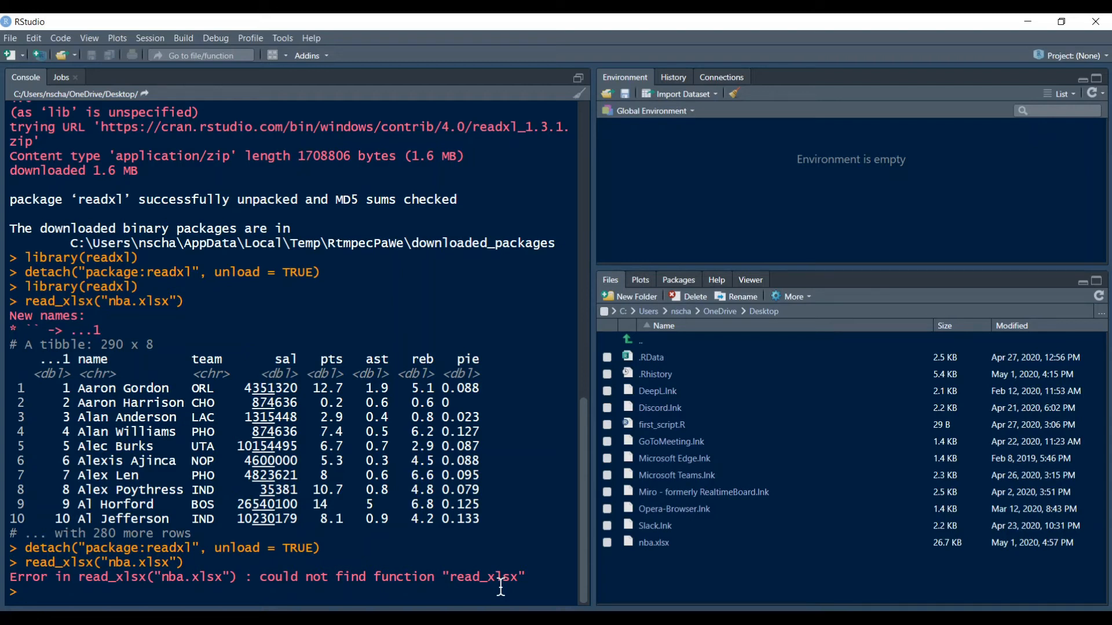
mouse_move(488, 596)
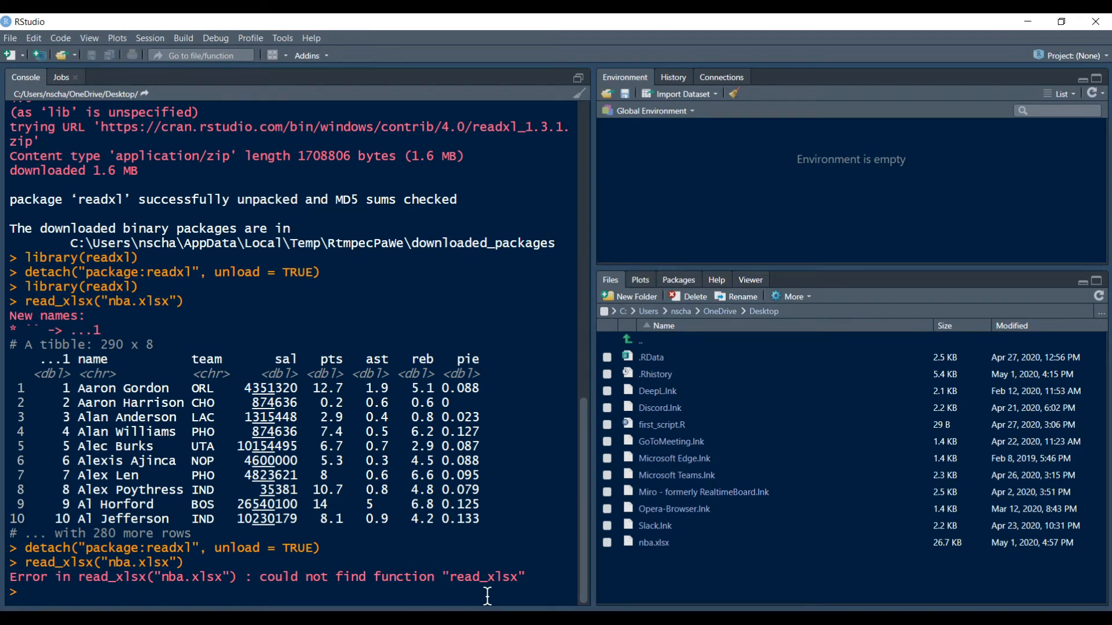
Run search() to list the attached environments and confirm readxl is absent.
type("search(9")
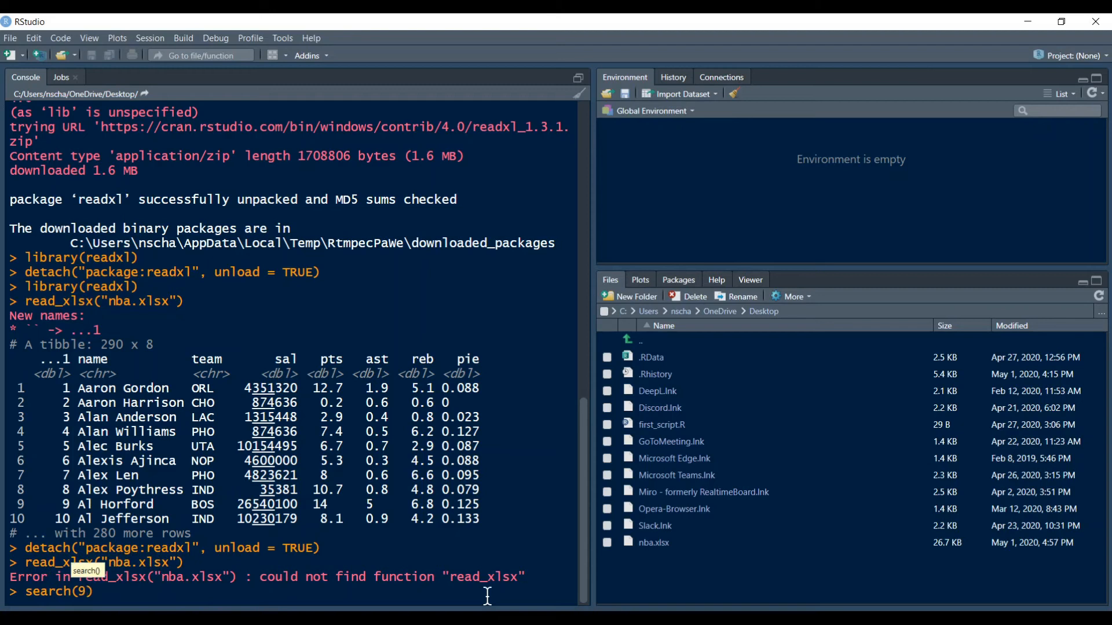
key("Return")
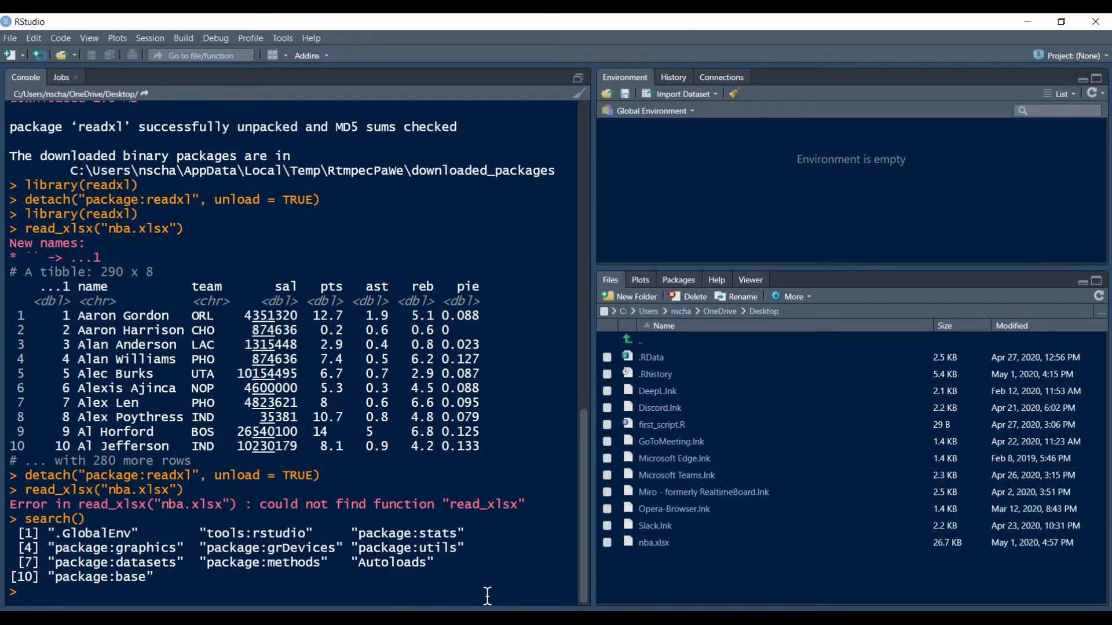
mouse_move(493, 590)
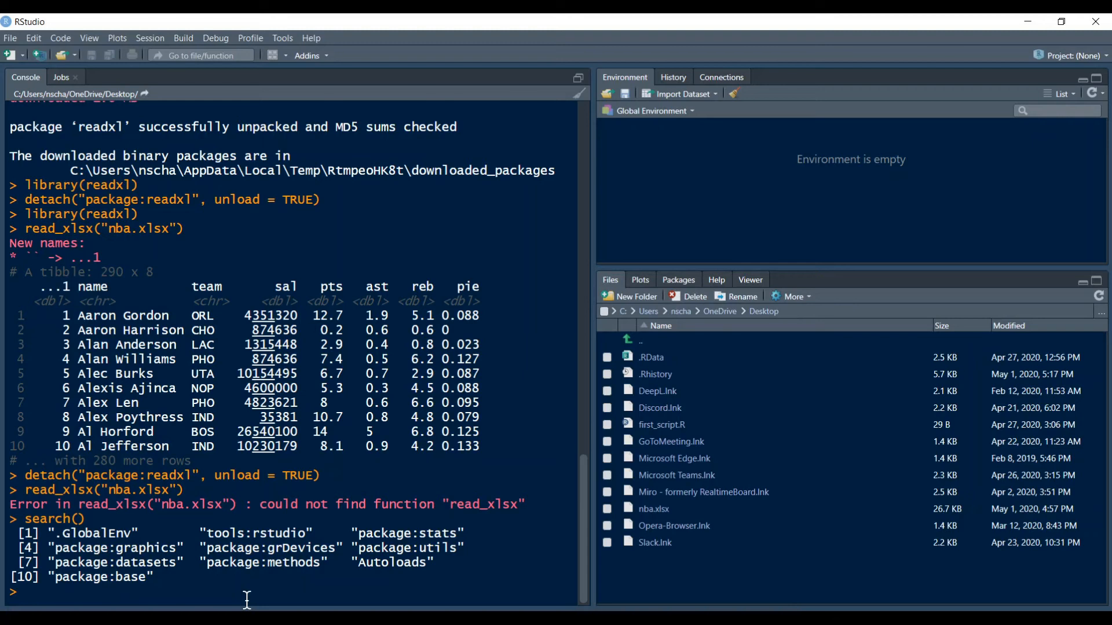
Uninstall readxl with remove.packages("readxl"), then browse the installed packages list.
type("remove.packages(\"r")
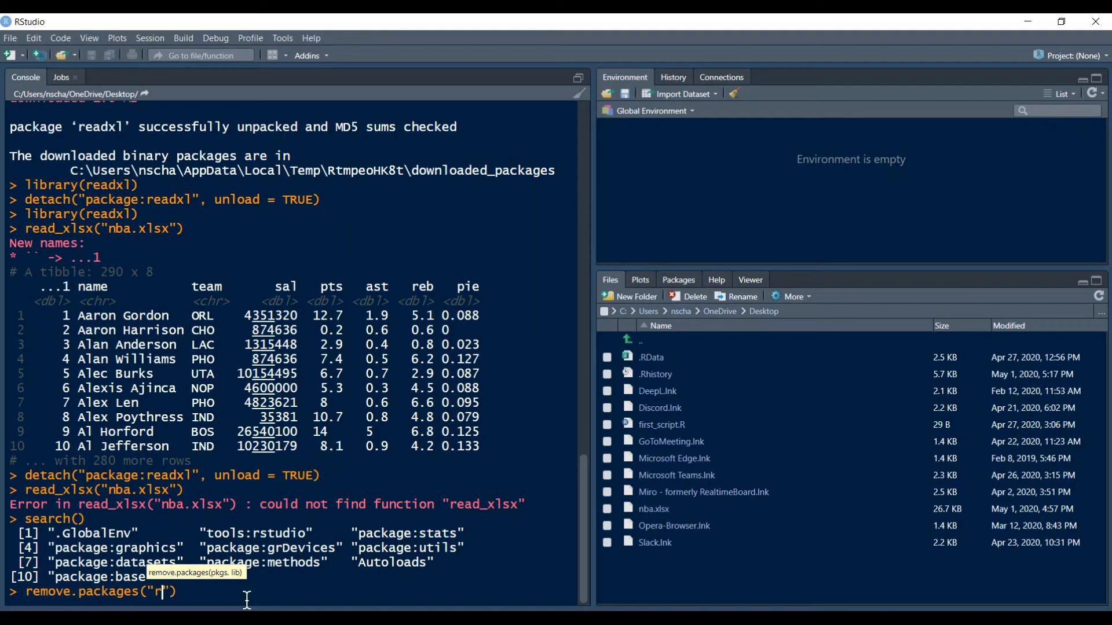
type("eadxl")
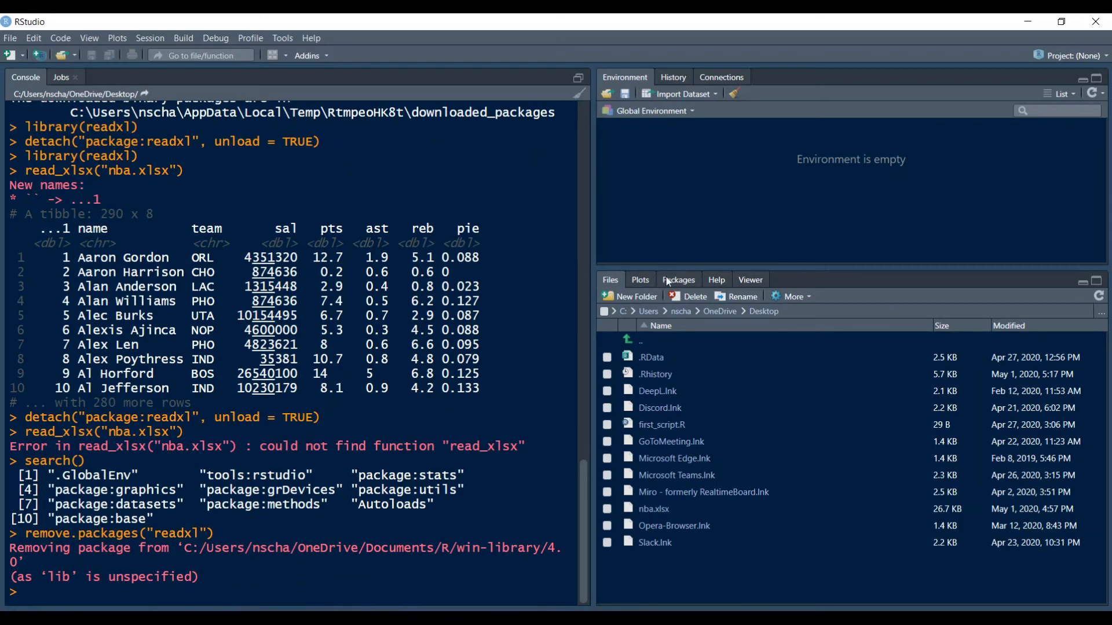
left_click(677, 279)
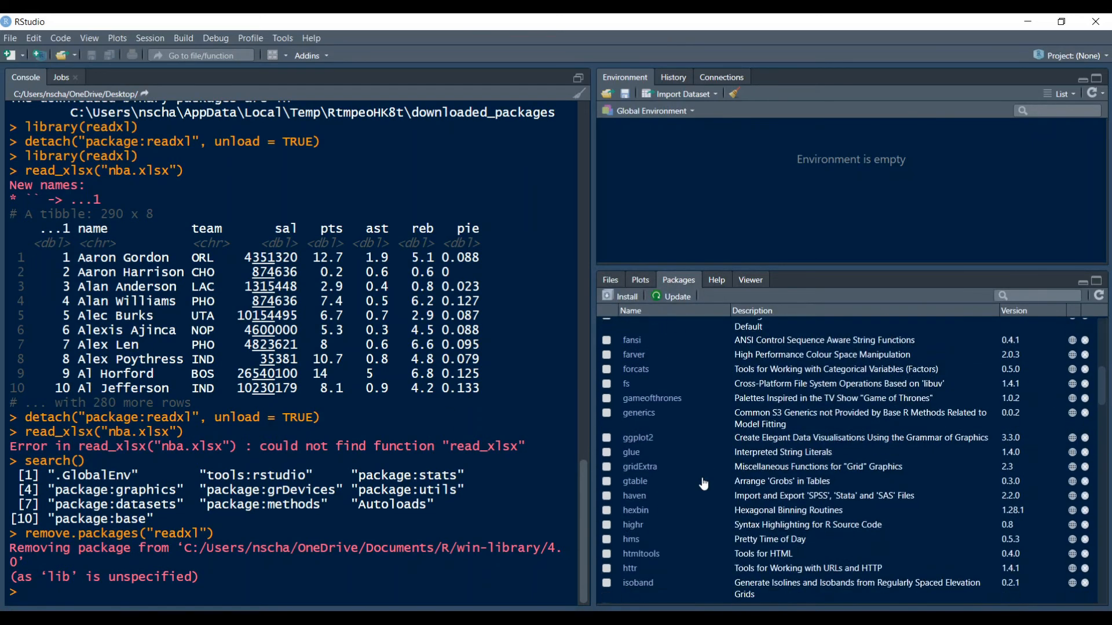
scroll("down", 3)
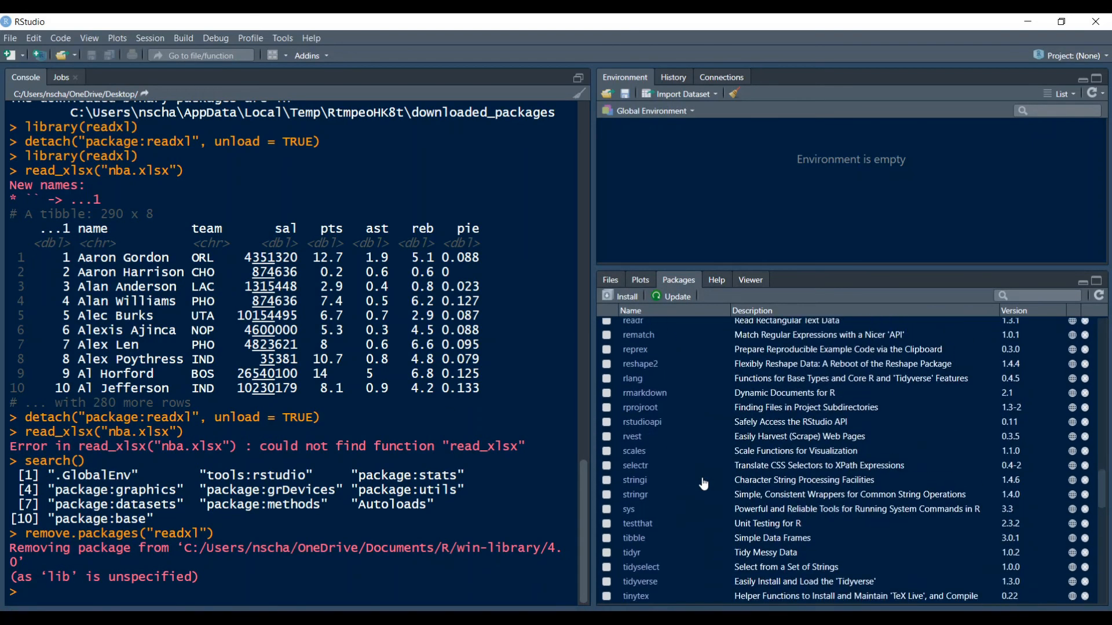
scroll("up", 3)
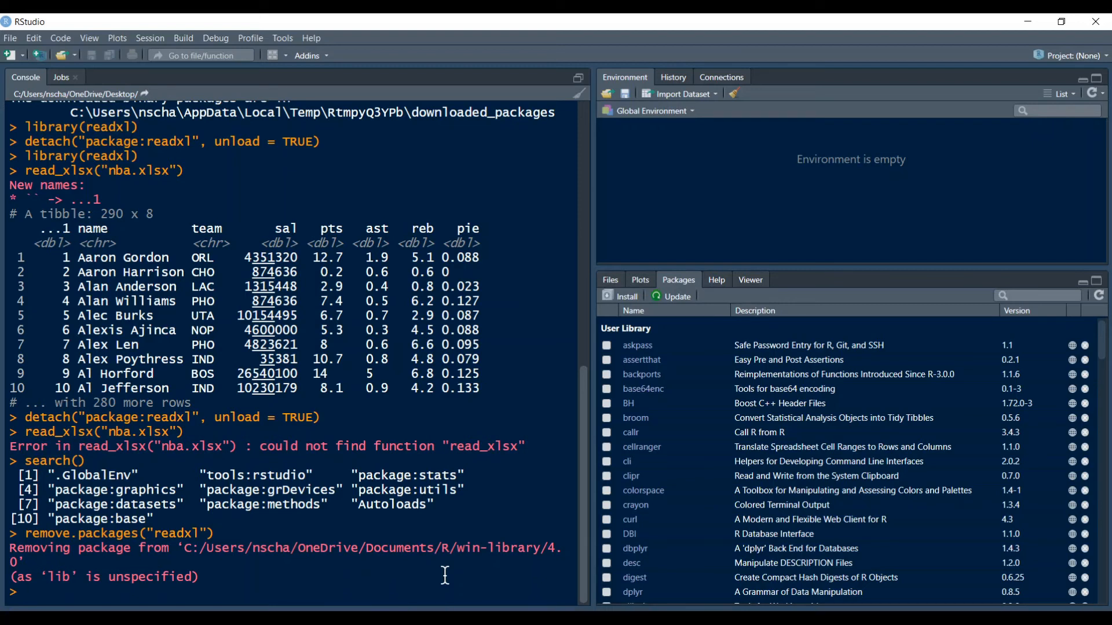
Install tidyverse, agreeing to restart R, and start typing library(tidyverse) afterwards.
type("install.packages(\"")
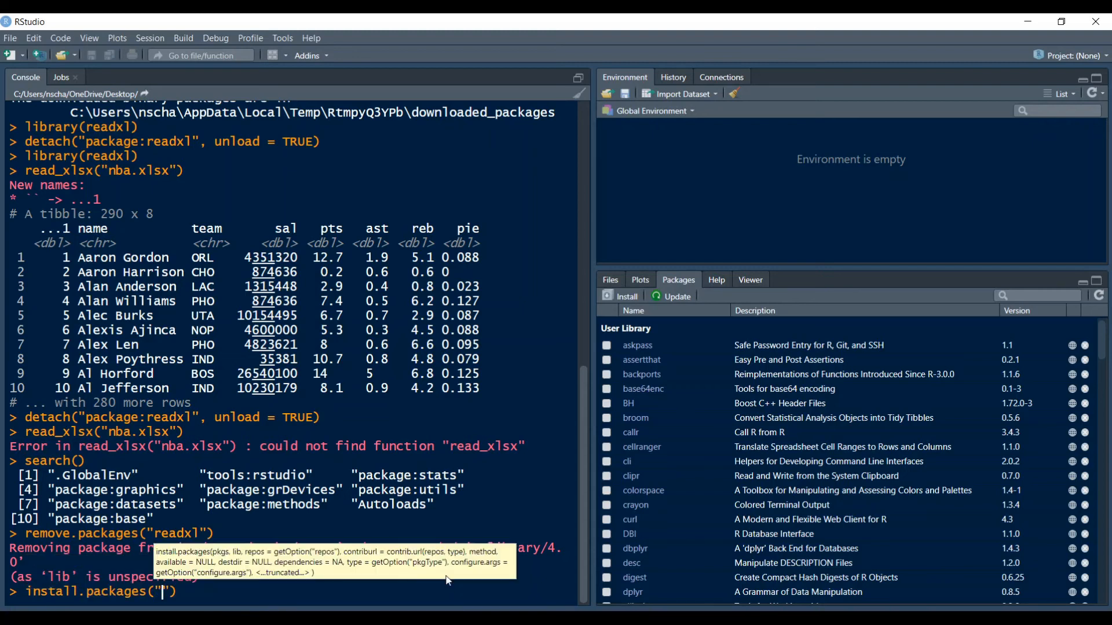
type("tidyverse")
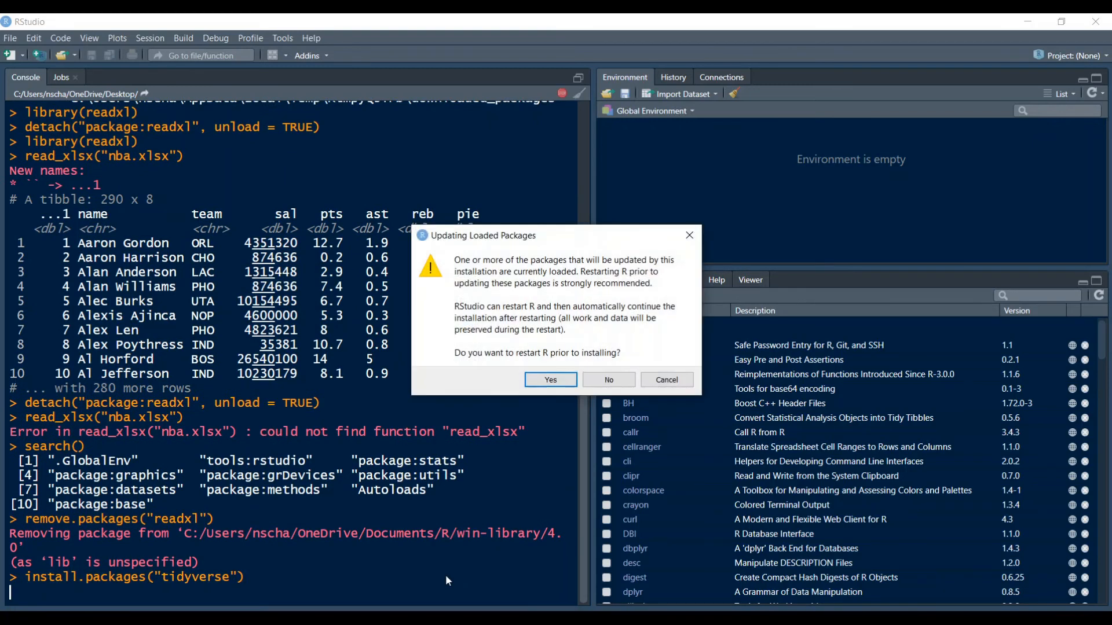
left_click(550, 380)
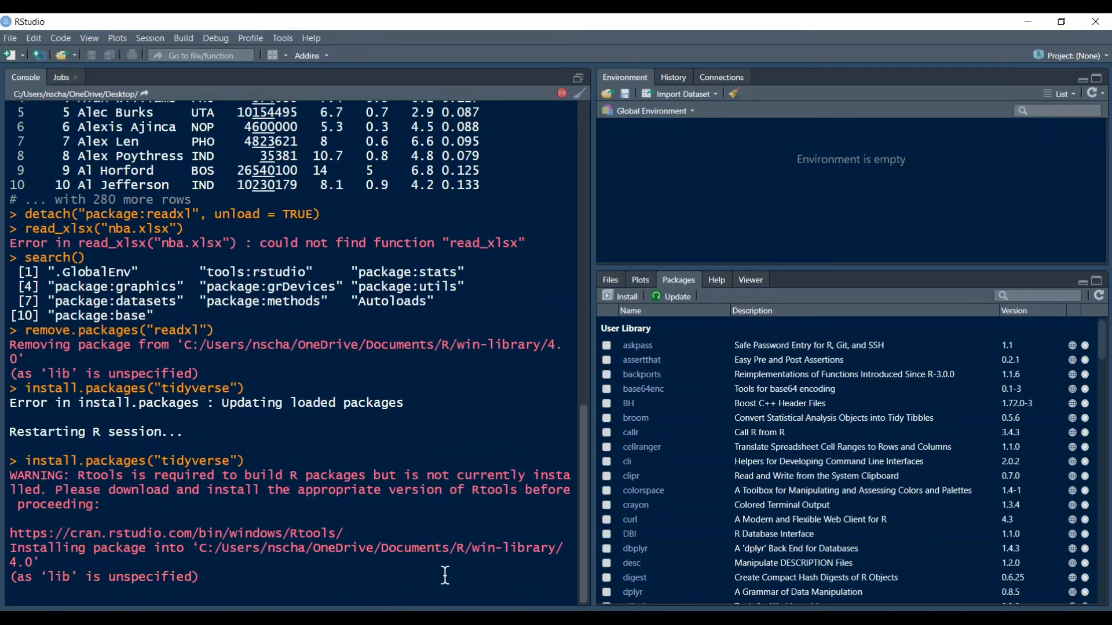
scroll("down", 3)
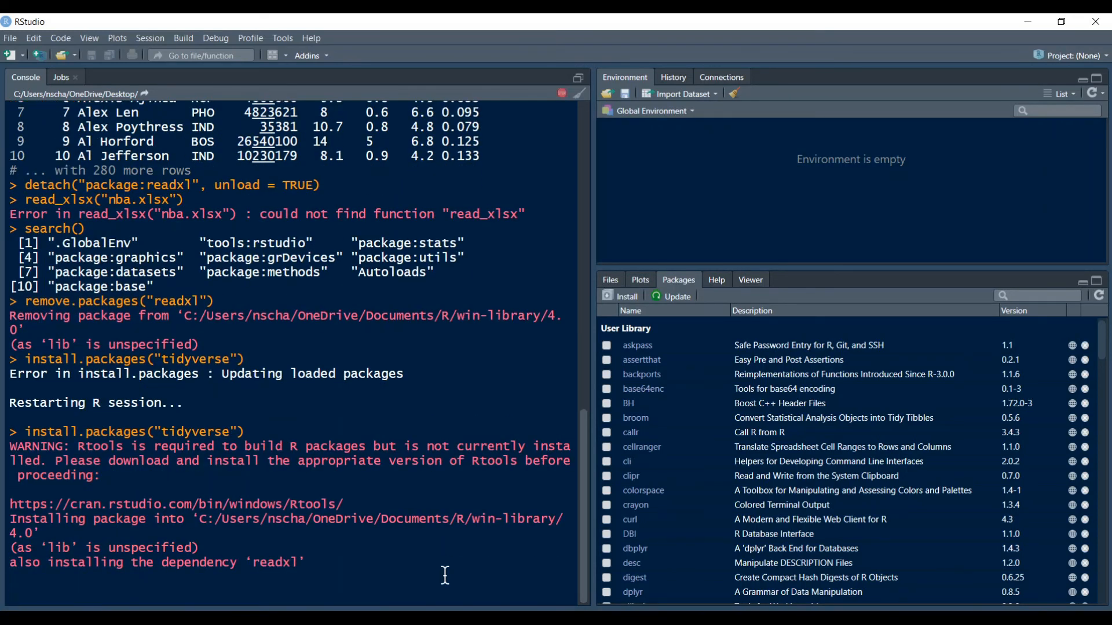
scroll("down", 3)
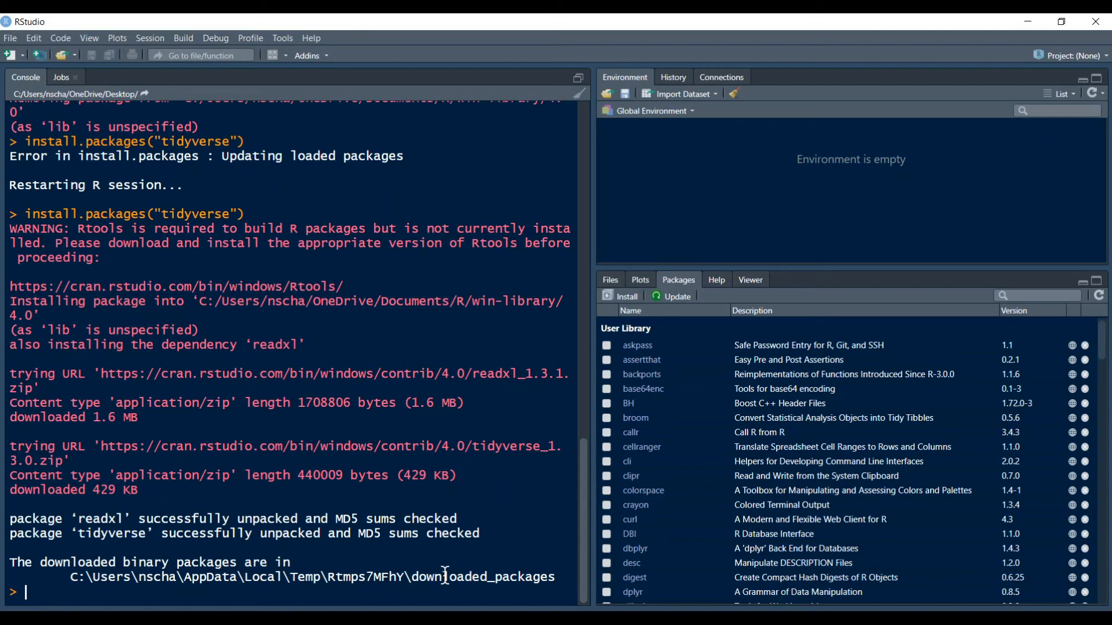
type("library(tidyverse")
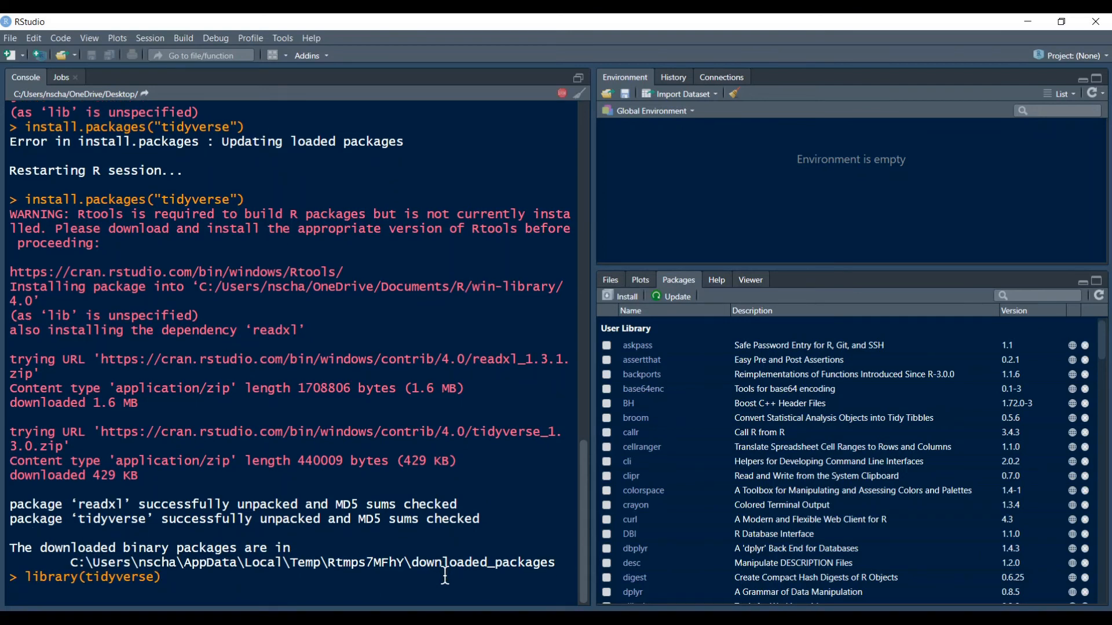
Run library(tidyverse) to attach ggplot2, dplyr and the other core packages.
key("Return")
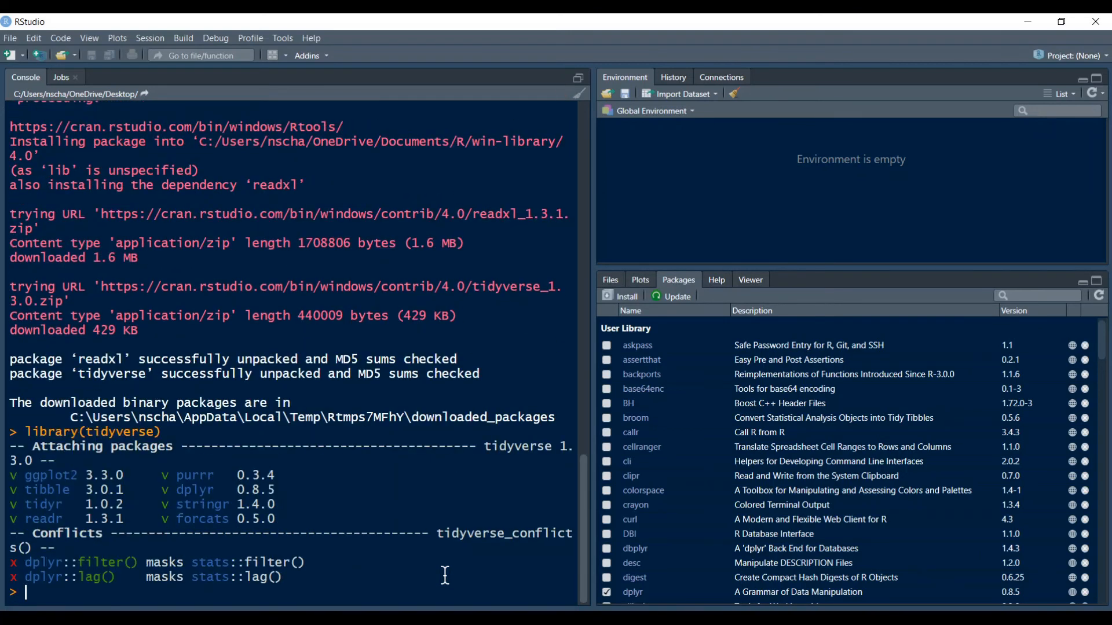
mouse_move(122, 537)
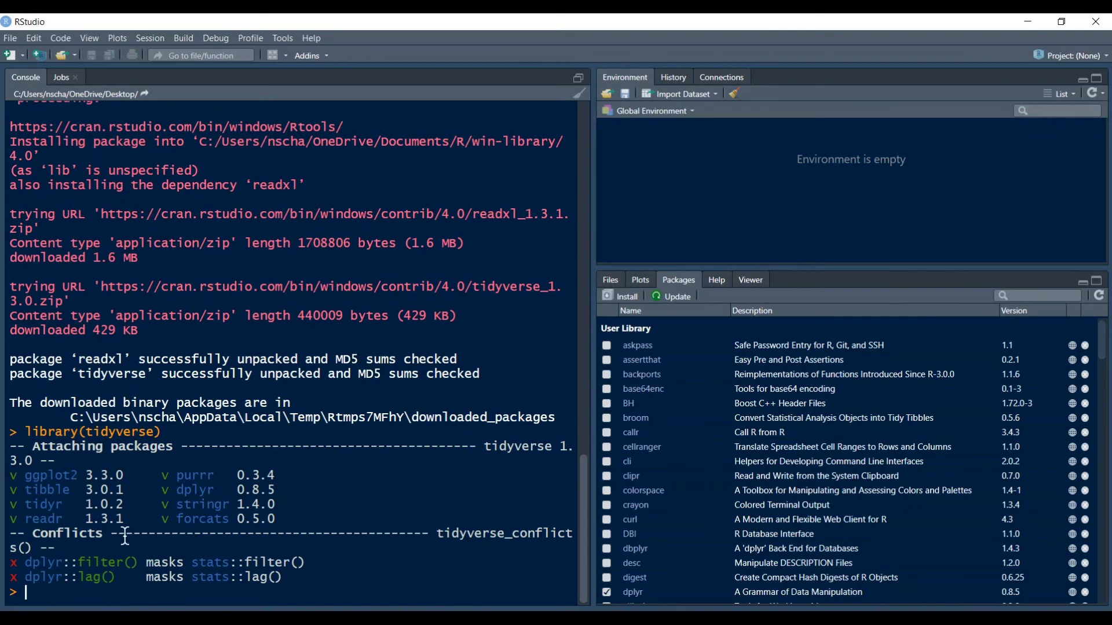
mouse_move(74, 563)
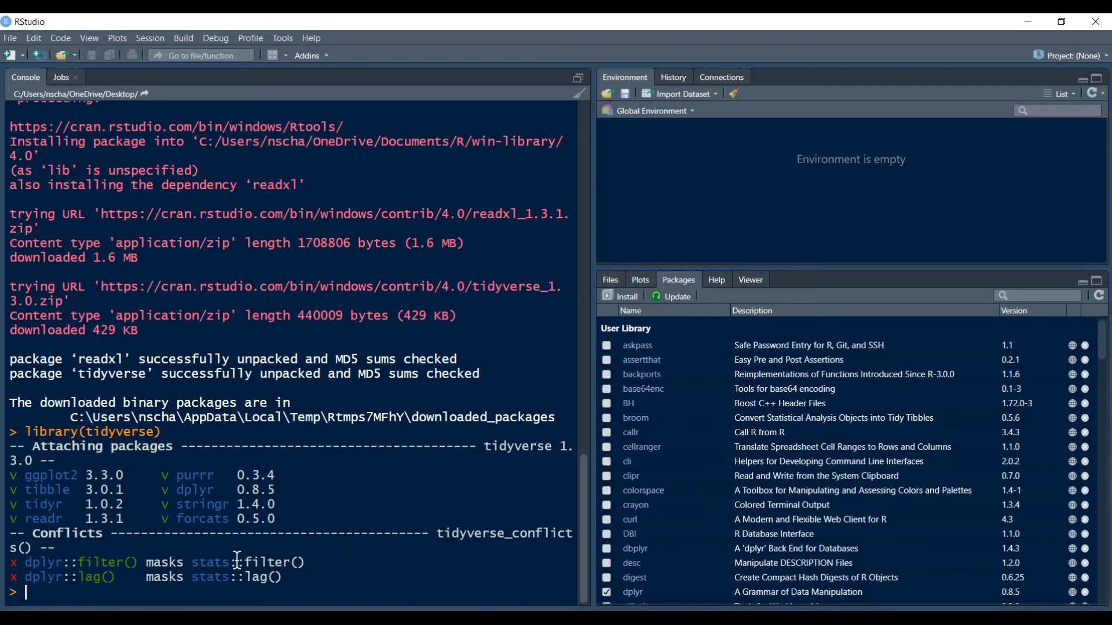
mouse_move(117, 587)
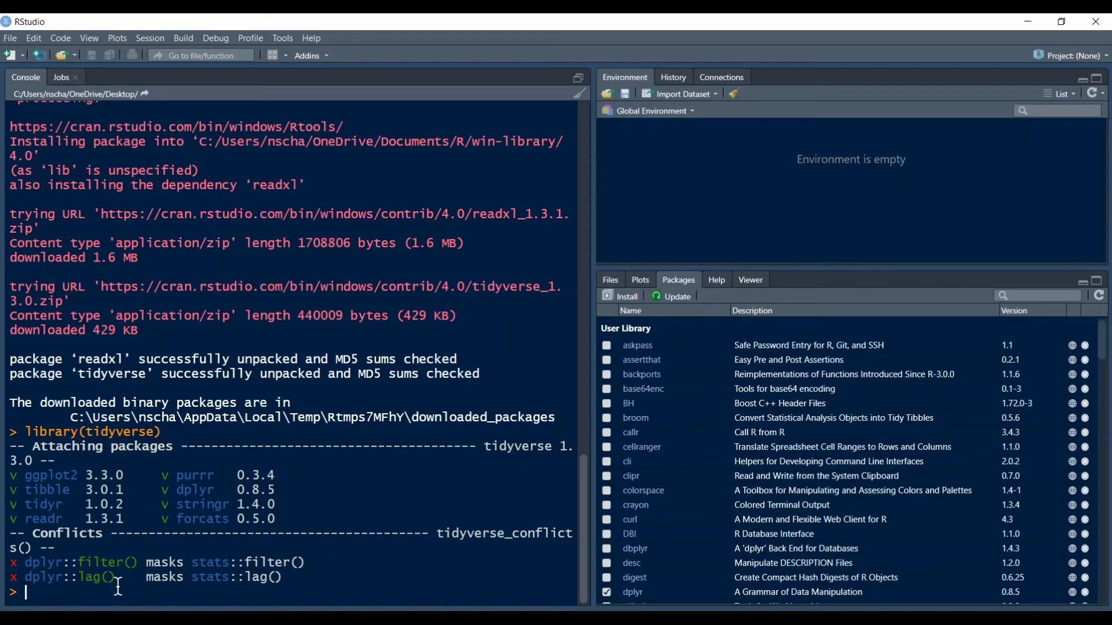
mouse_move(410, 575)
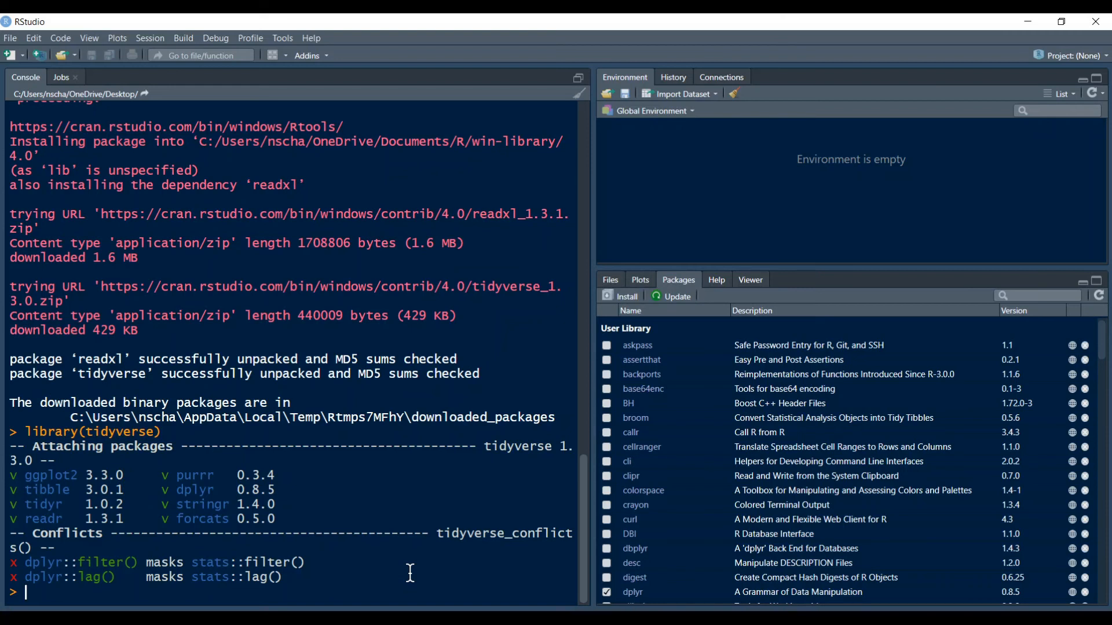
type("stats::")
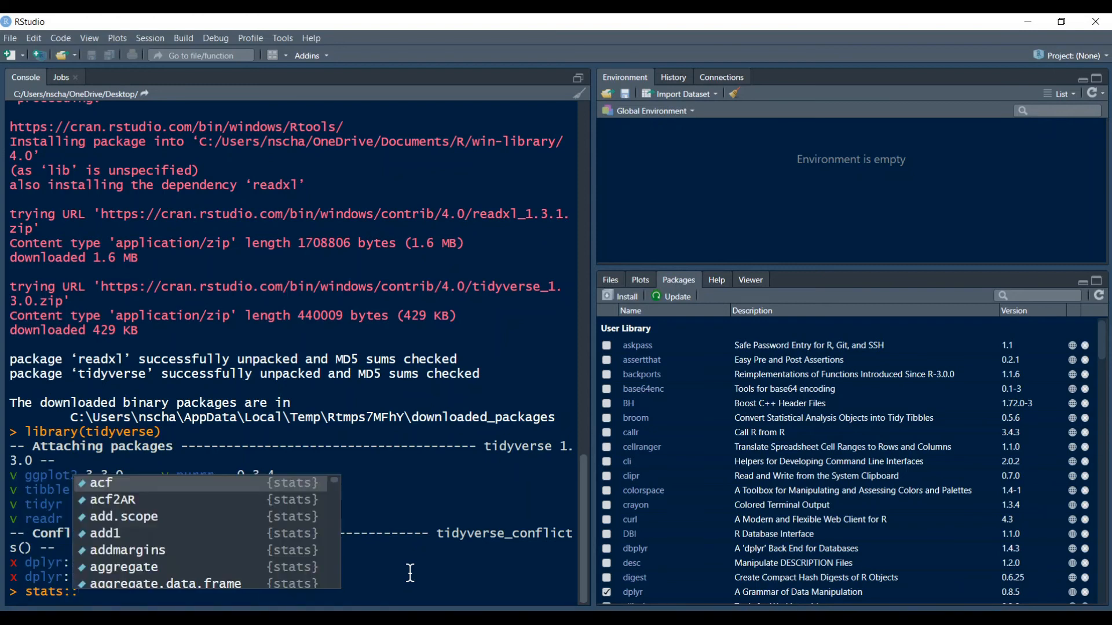
type("fil")
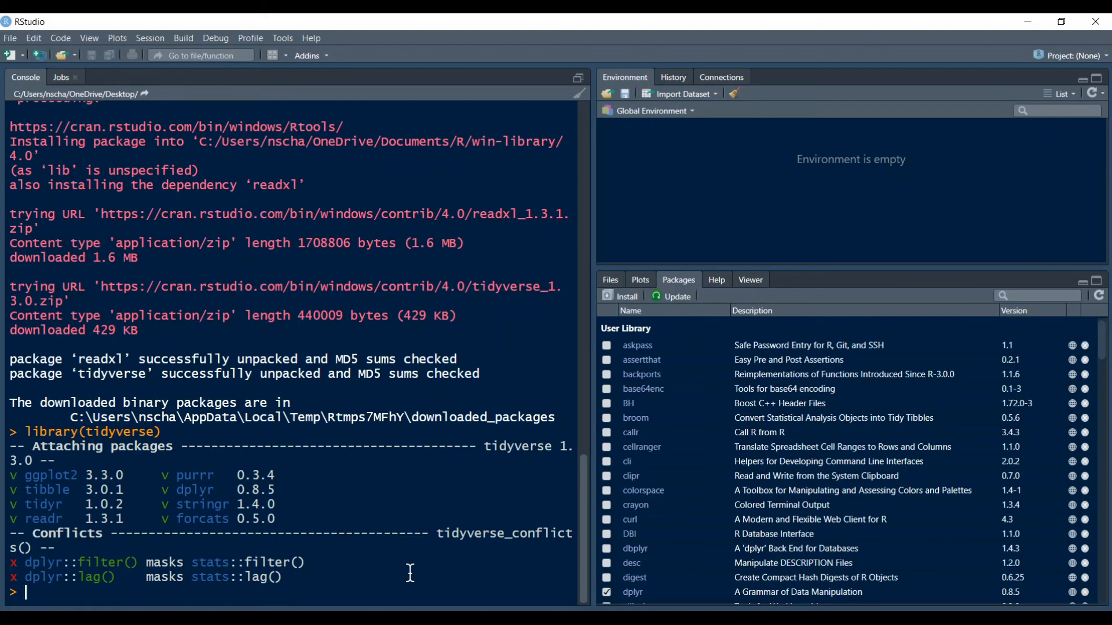
type("filter")
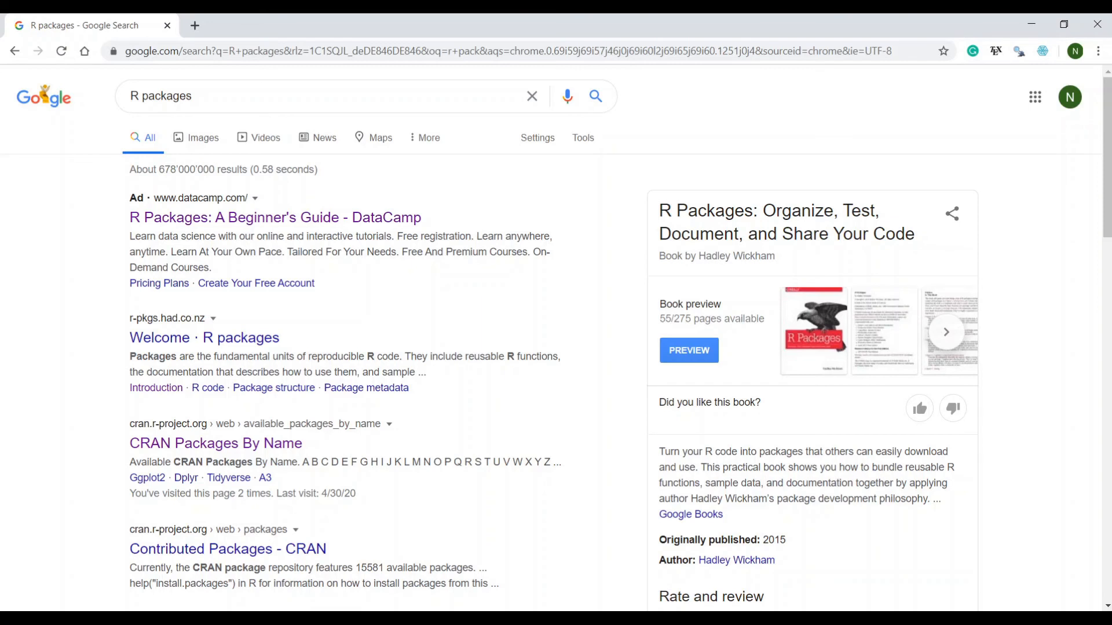
mouse_move(404, 429)
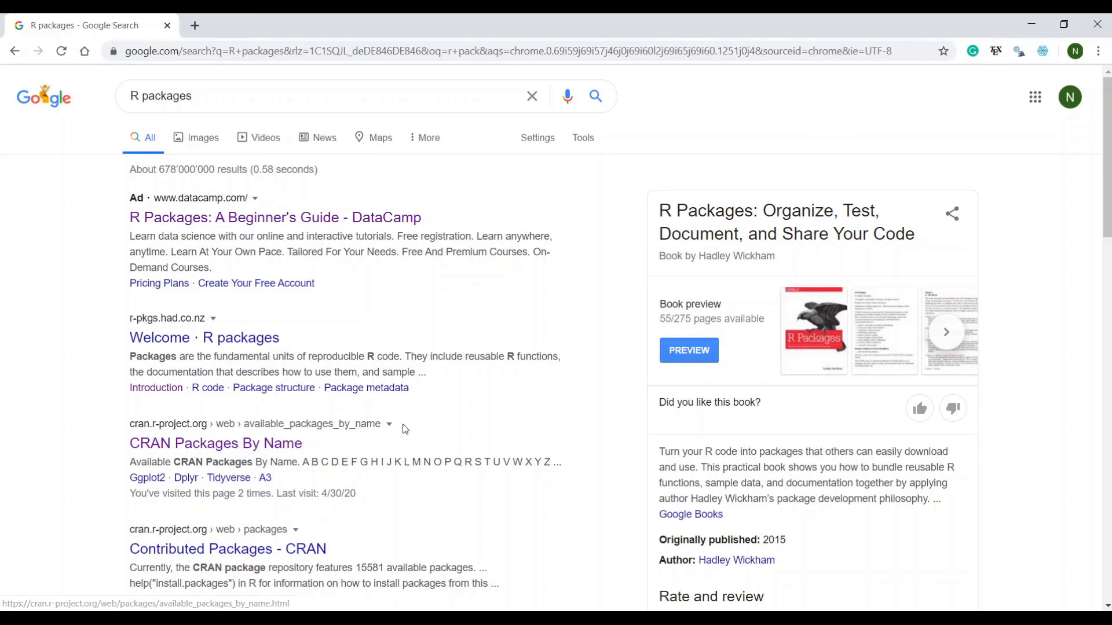
Follow the 'CRAN Packages By Name' link from the 'R packages' search results.
left_click(215, 443)
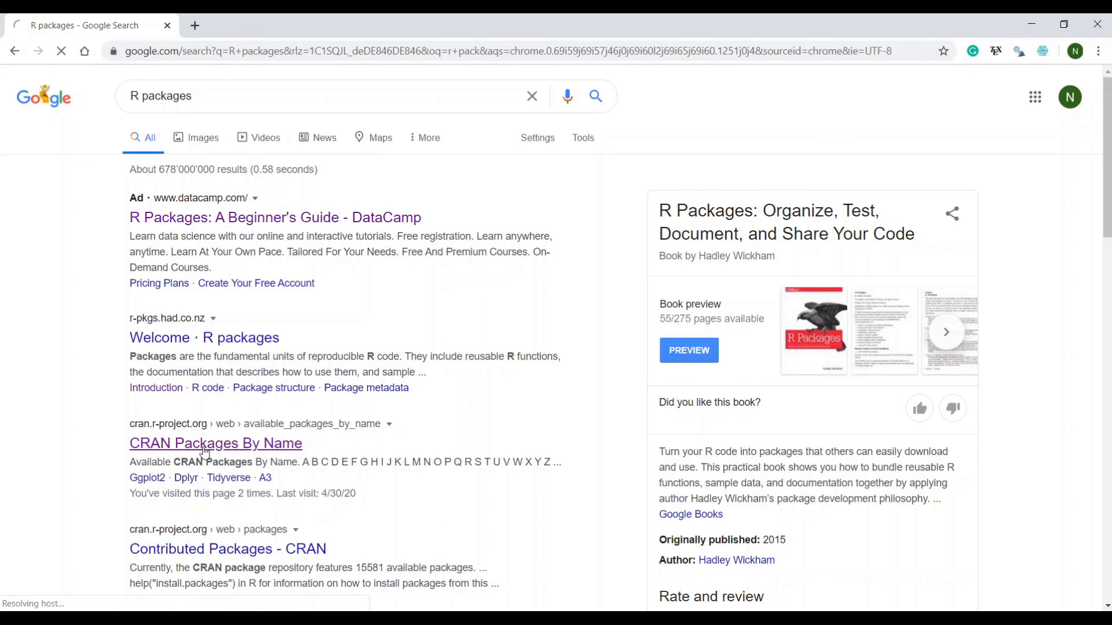
left_click(215, 443)
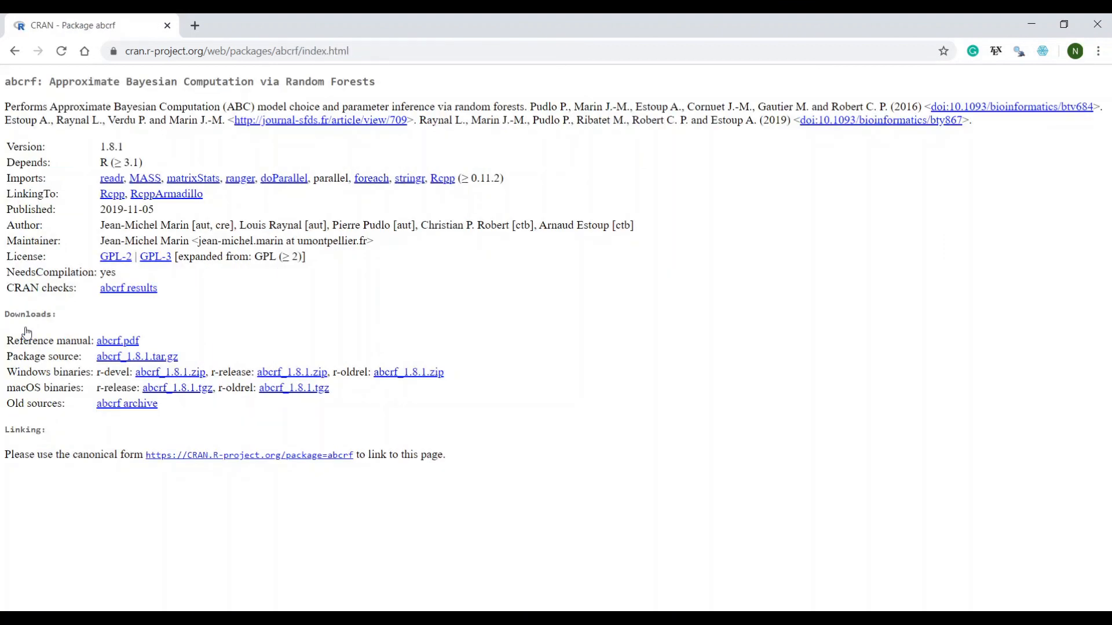
mouse_move(32, 98)
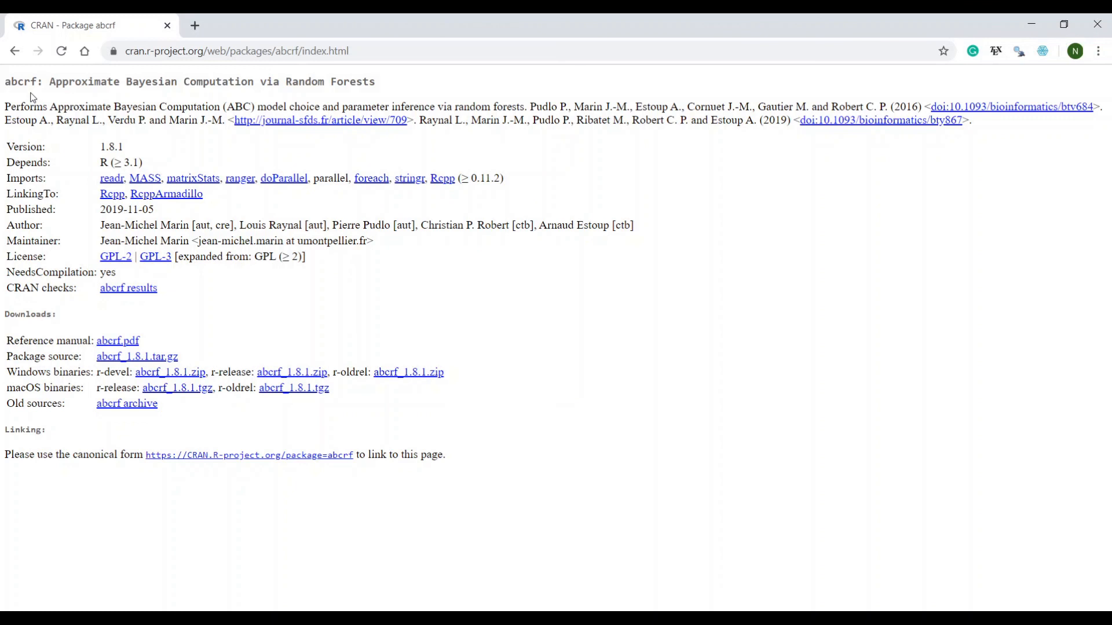